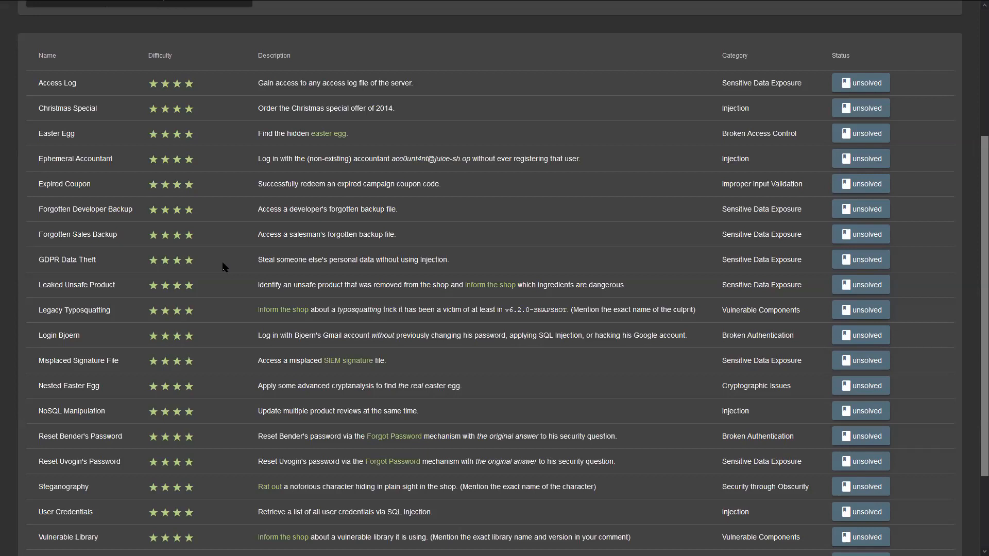
mouse_move(463, 268)
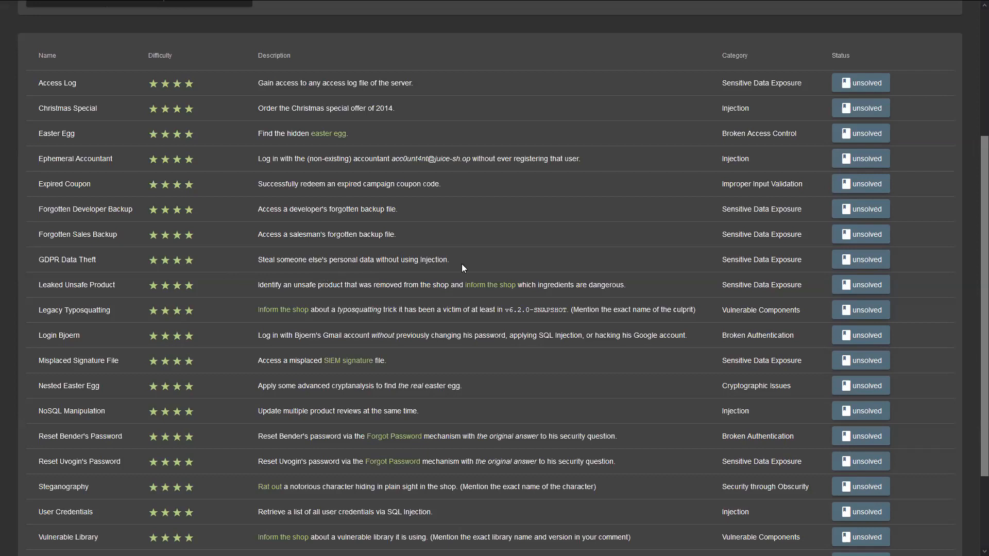
mouse_move(408, 248)
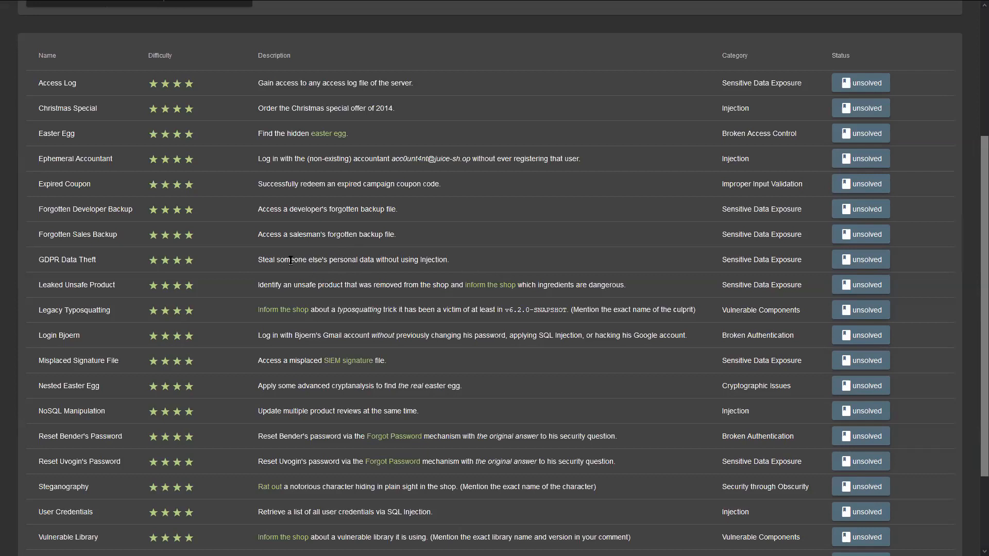
mouse_move(329, 269)
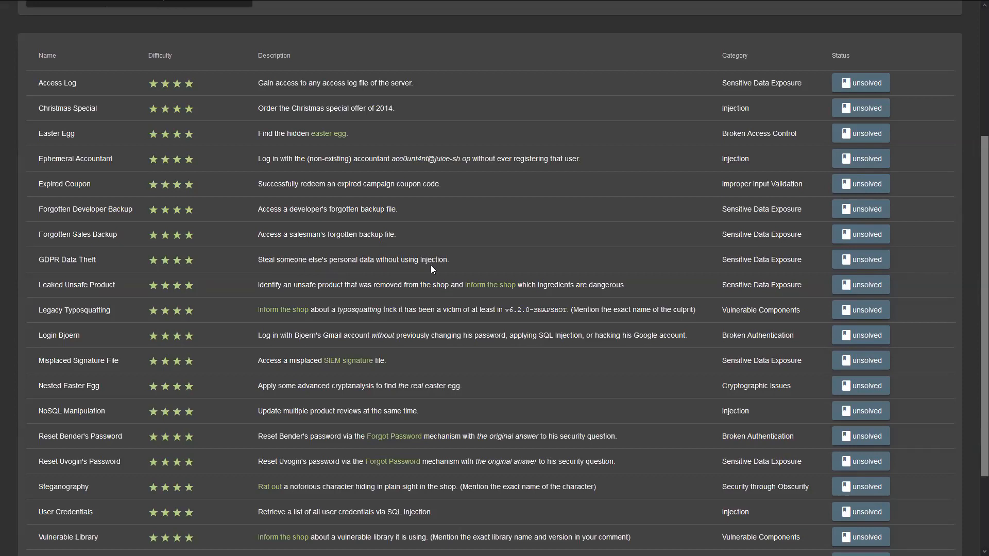
mouse_move(481, 266)
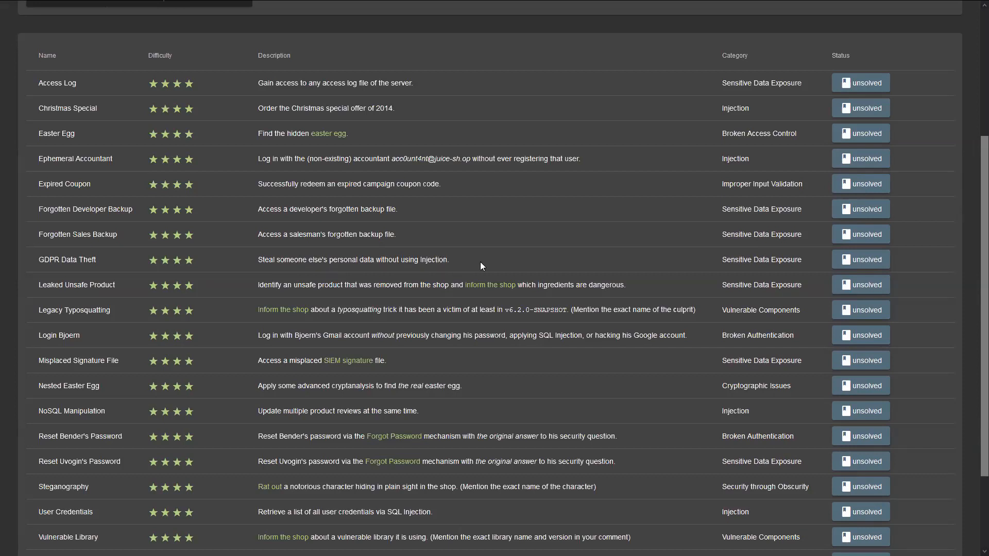
mouse_move(539, 265)
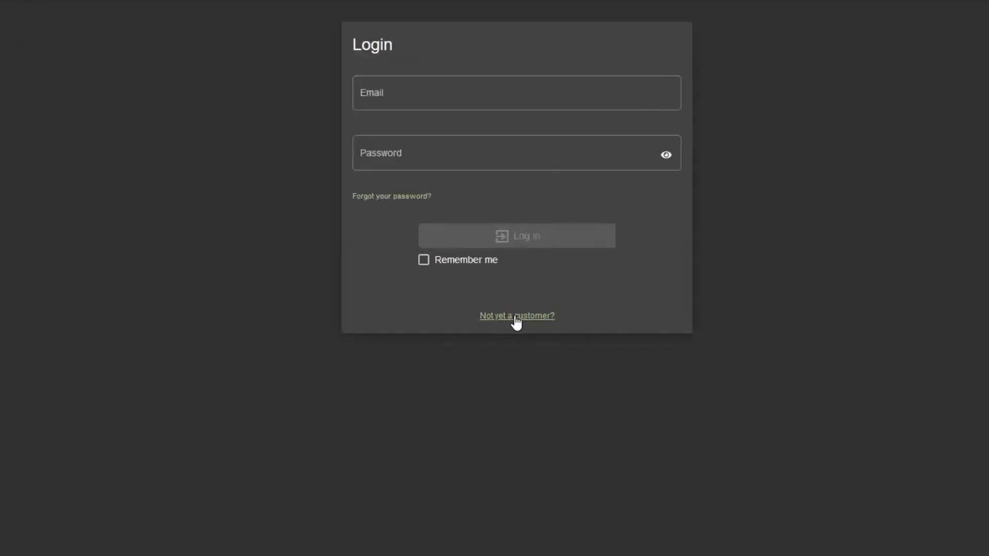
left_click(518, 316)
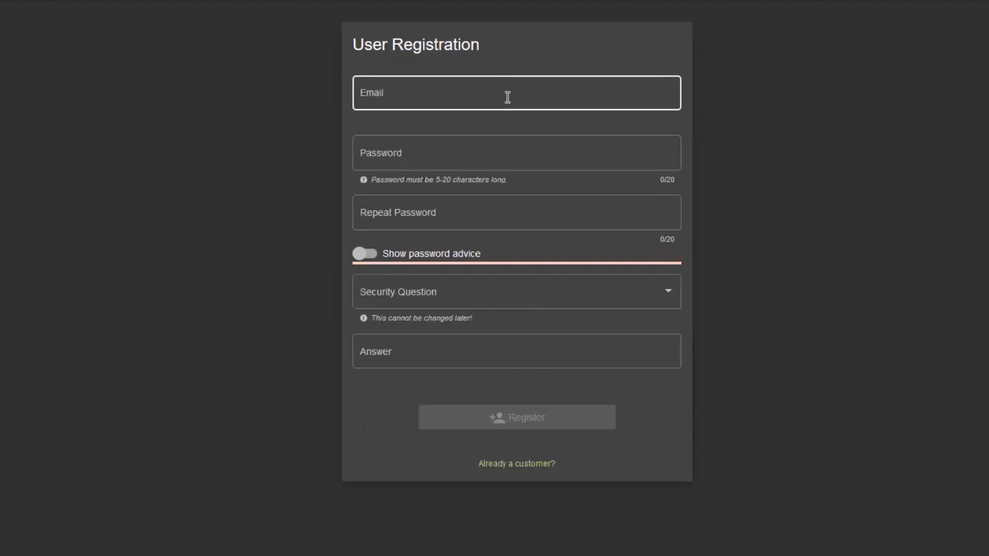
left_click(516, 98)
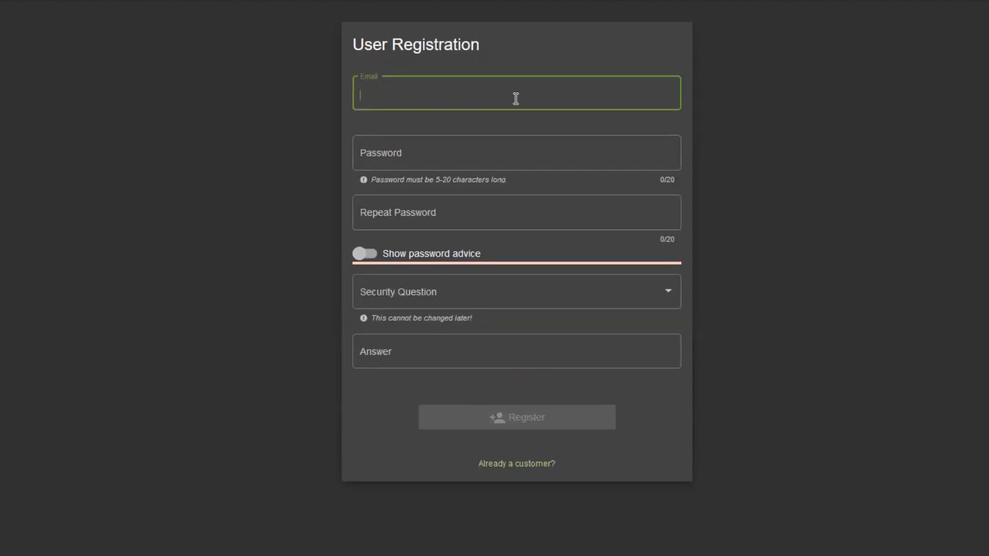
type("asdf@a")
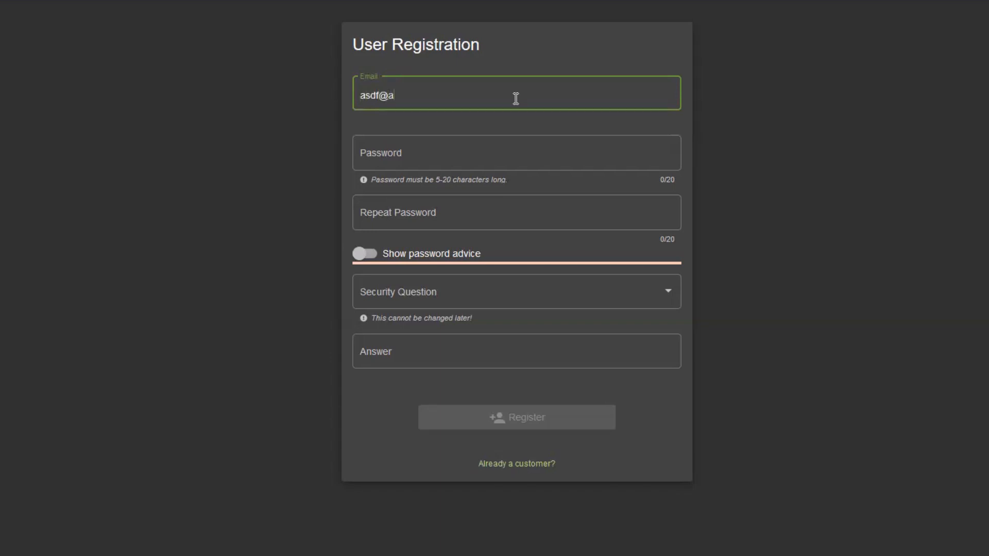
left_click(517, 152)
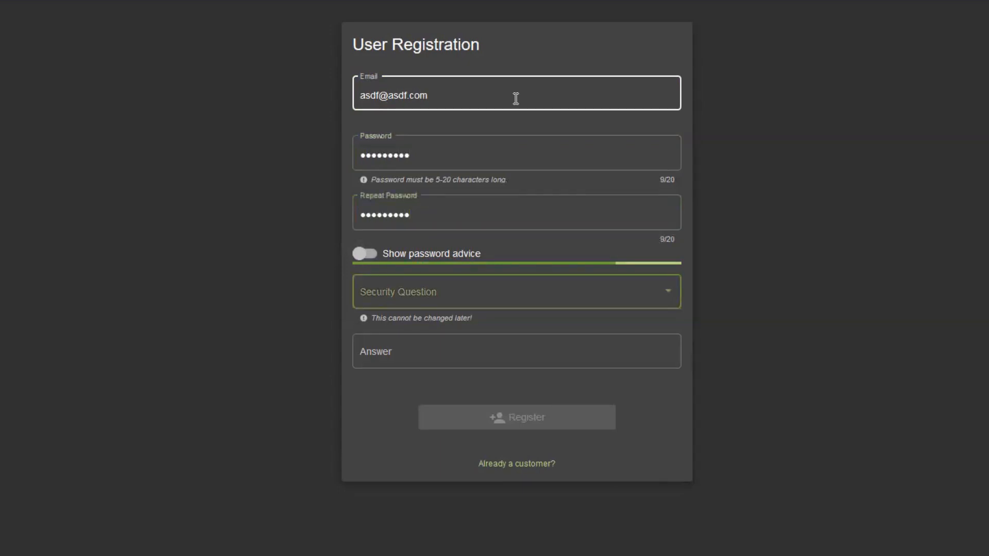
left_click(517, 292)
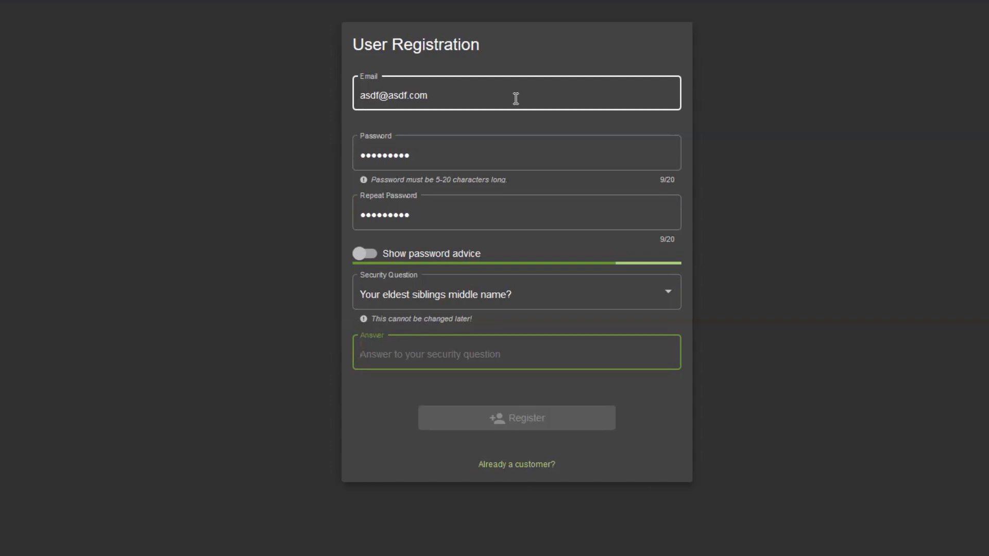
type("Hugo")
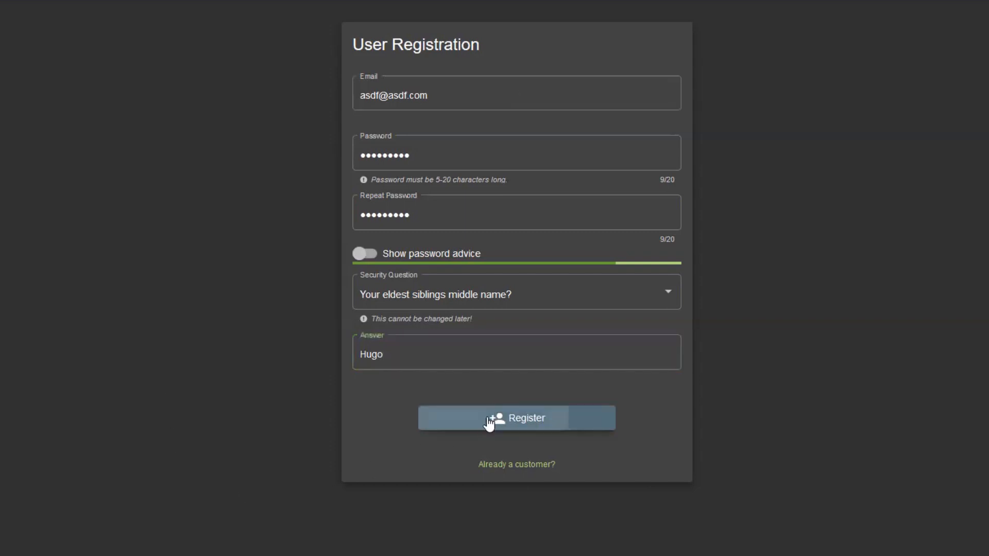
left_click(517, 419)
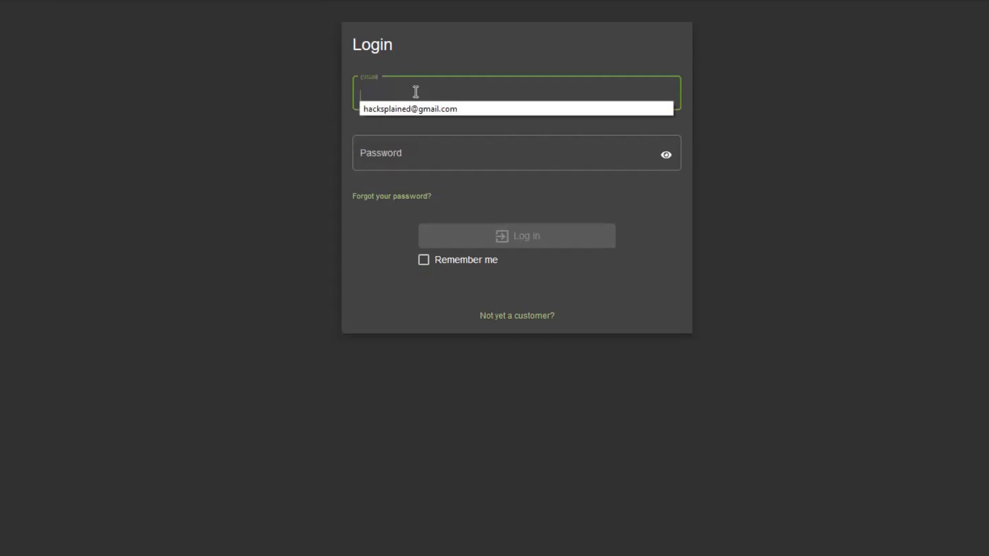
type("ASFD")
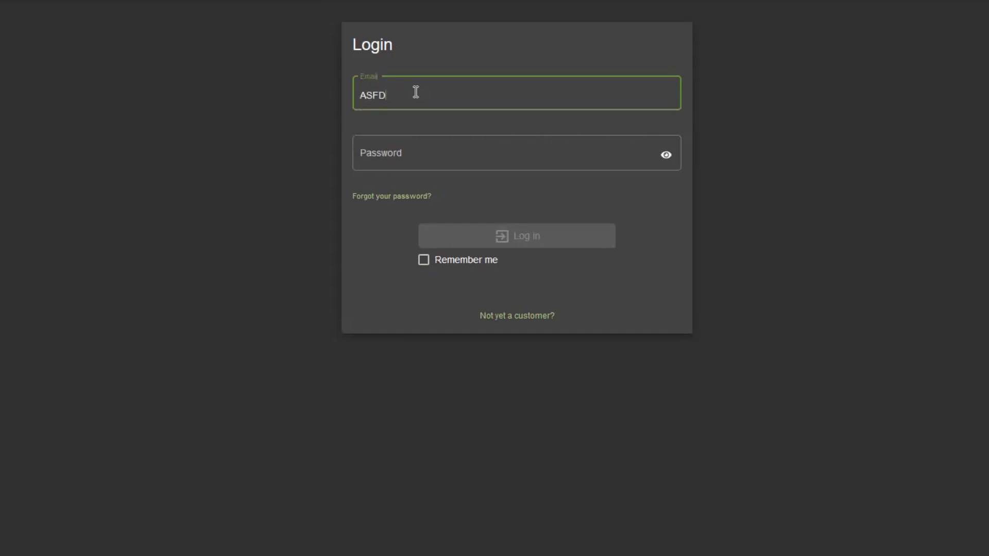
type("asdf")
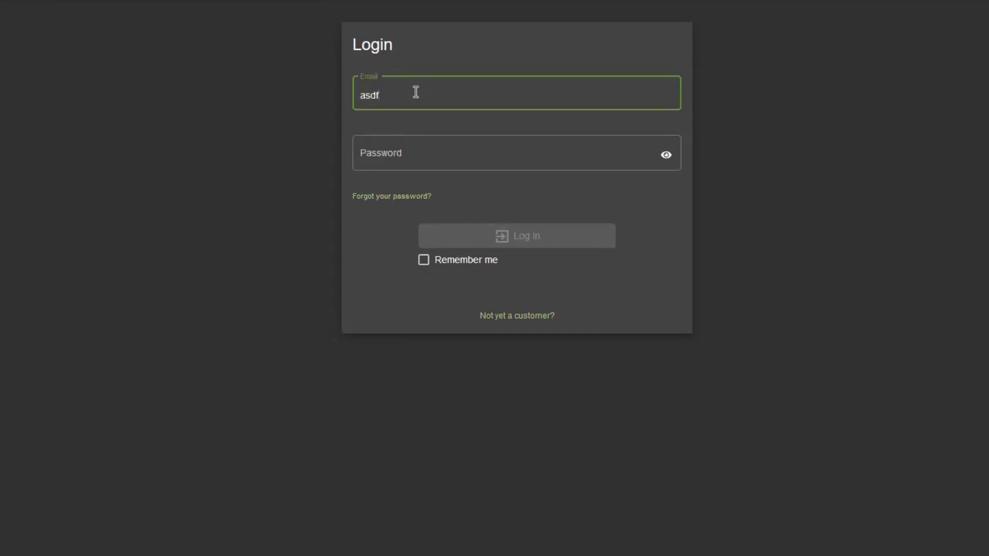
type("q")
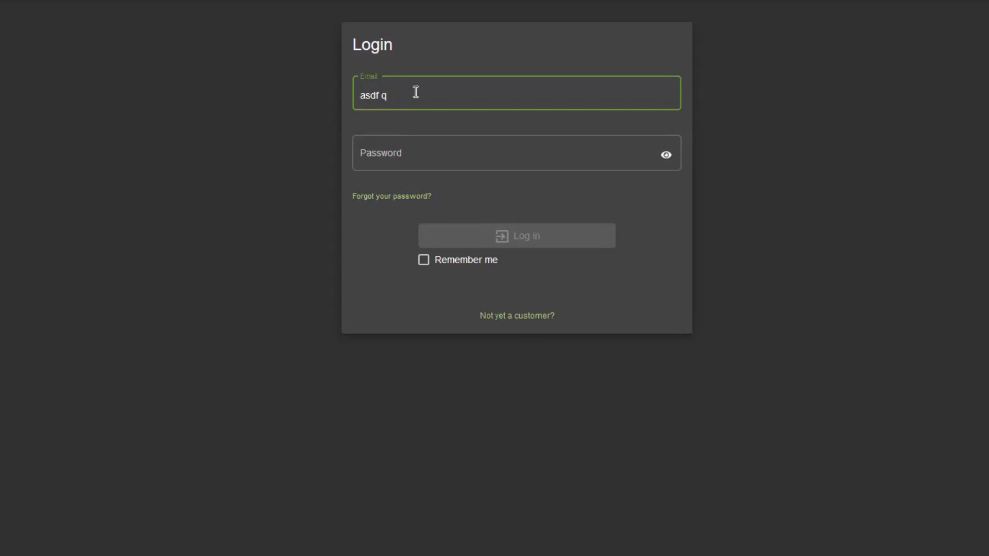
type("asdf@asdf.c")
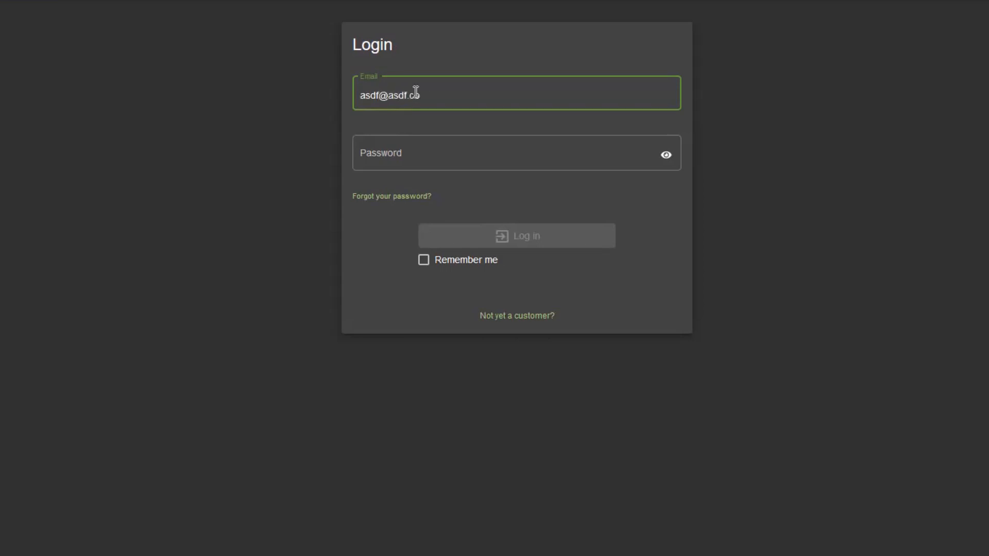
left_click(516, 154)
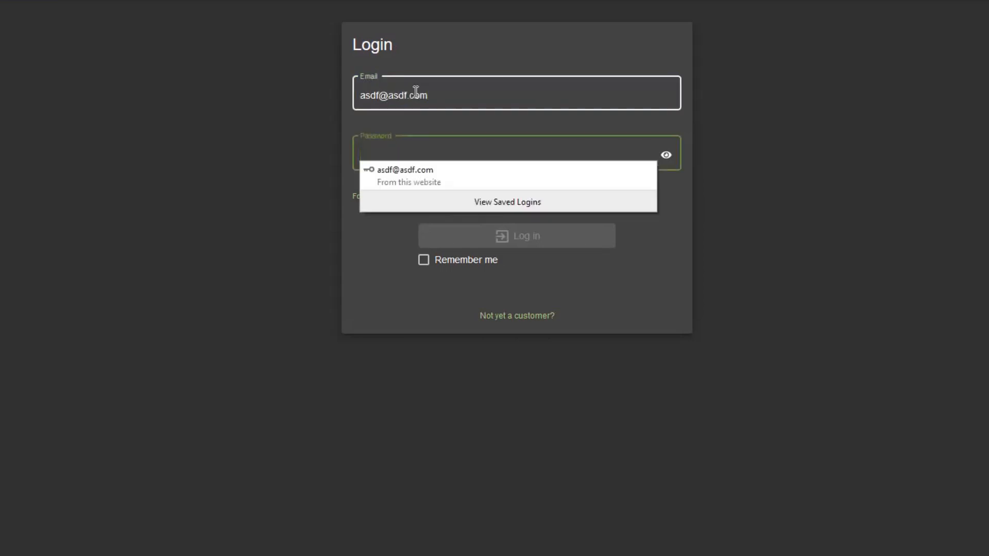
mouse_move(308, 411)
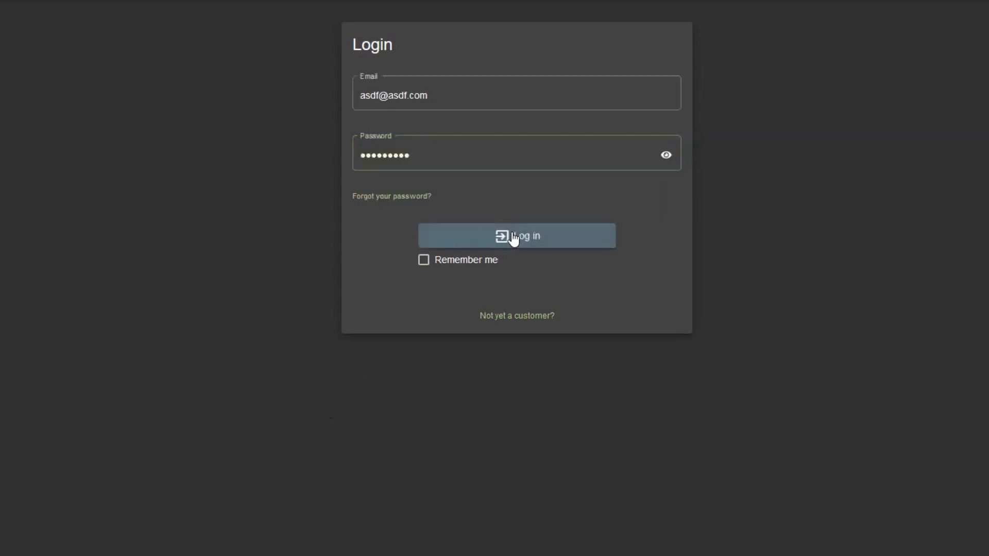
left_click(517, 236)
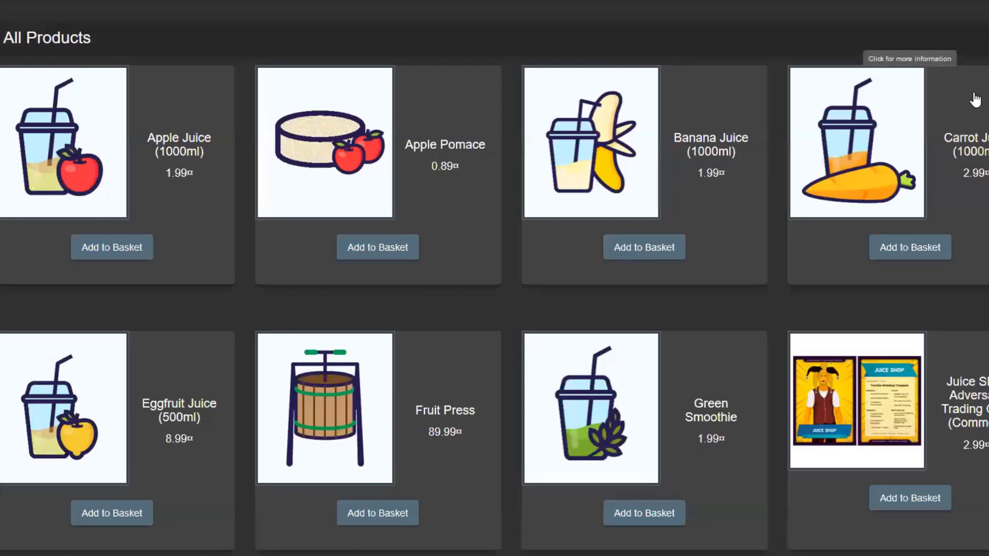
mouse_move(451, 199)
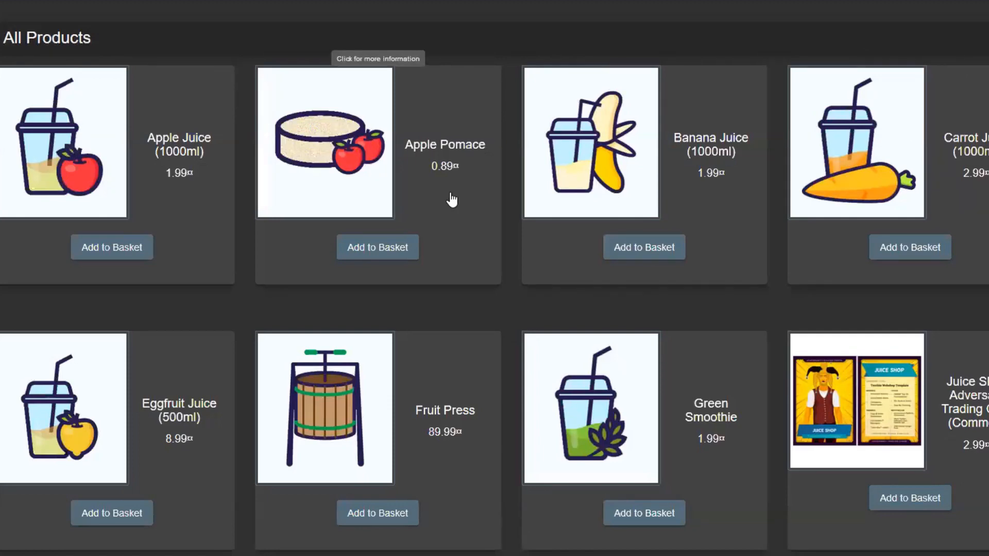
mouse_move(723, 262)
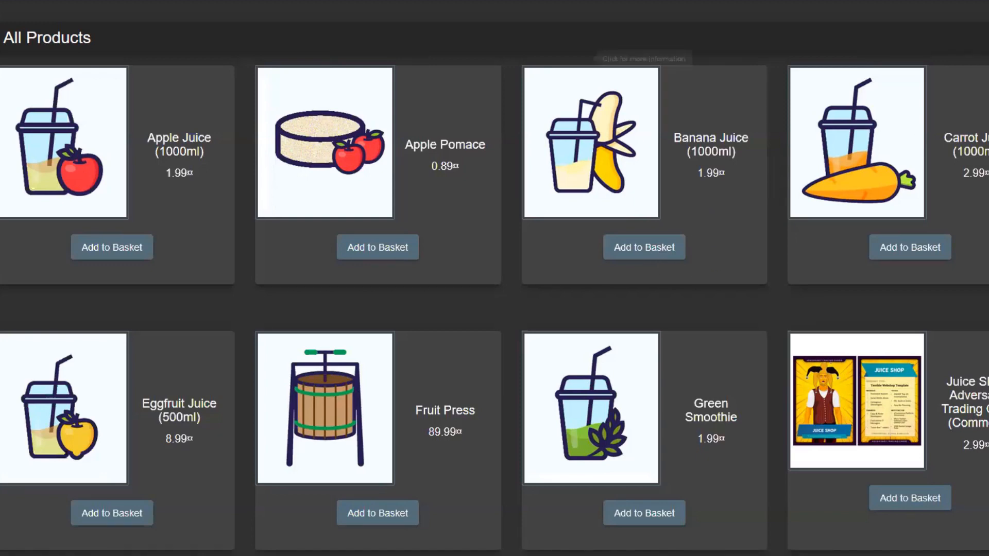
View the basket containing one Banana Juice (1000ml) at 1.99.
left_click(644, 246)
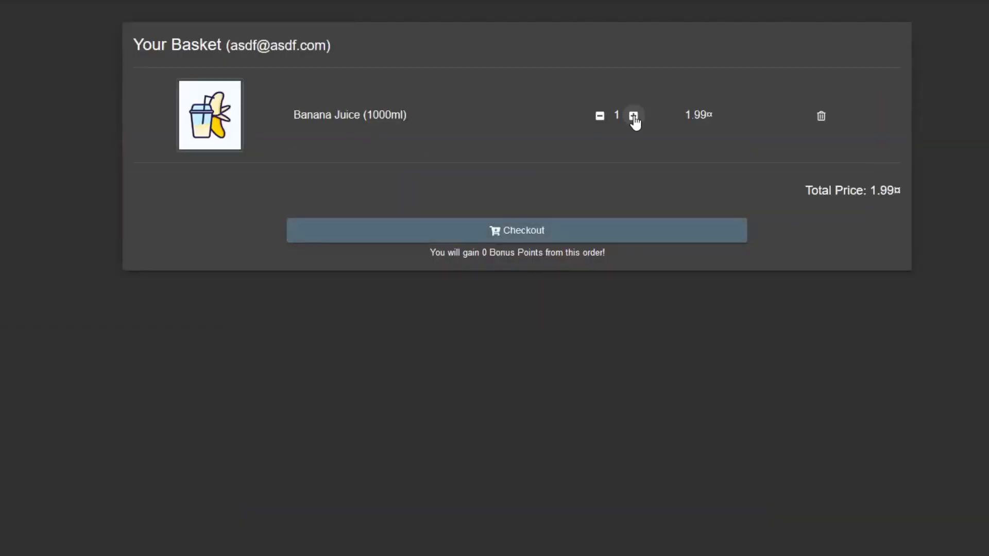
Raise Banana Juice quantity to three (5.97 total) and begin checkout.
left_click(633, 115)
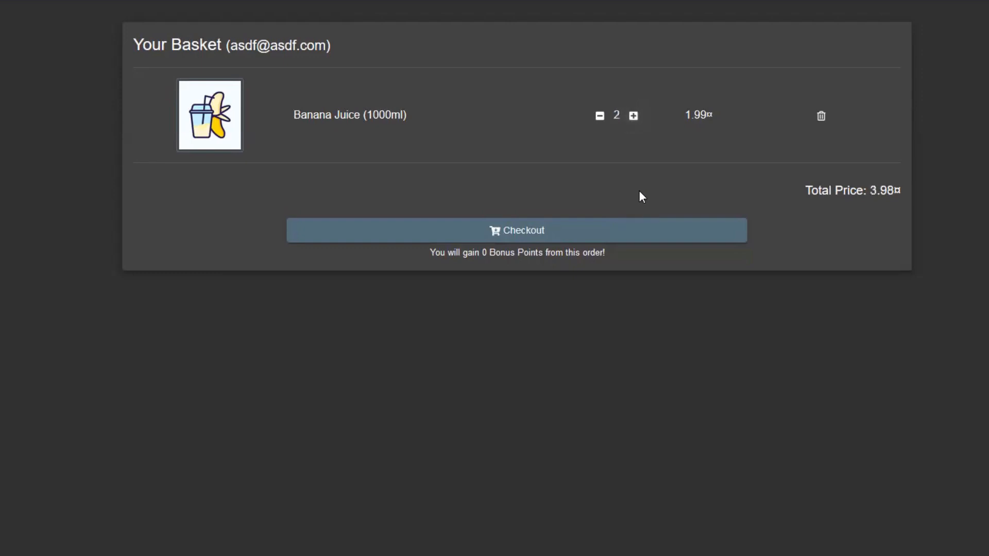
left_click(633, 115)
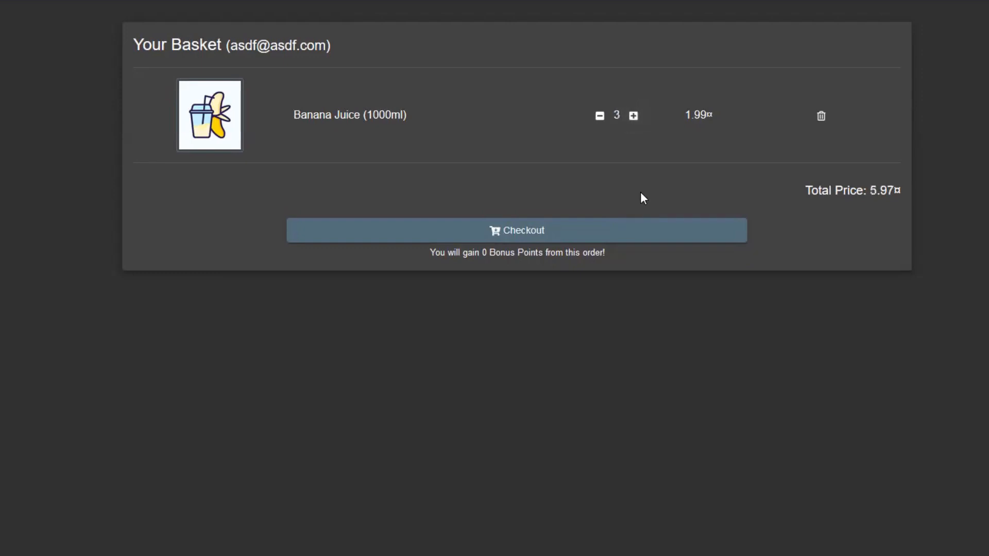
mouse_move(592, 213)
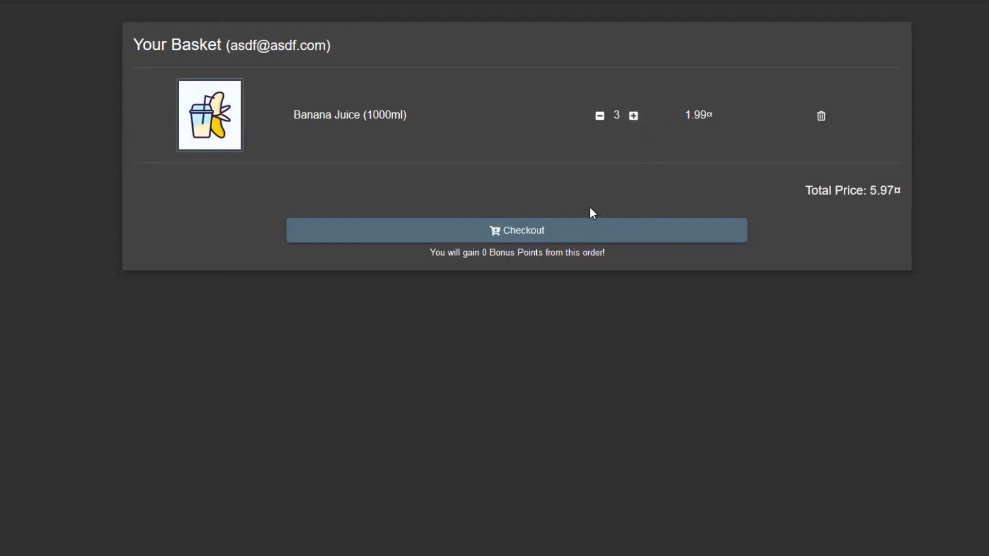
left_click(517, 230)
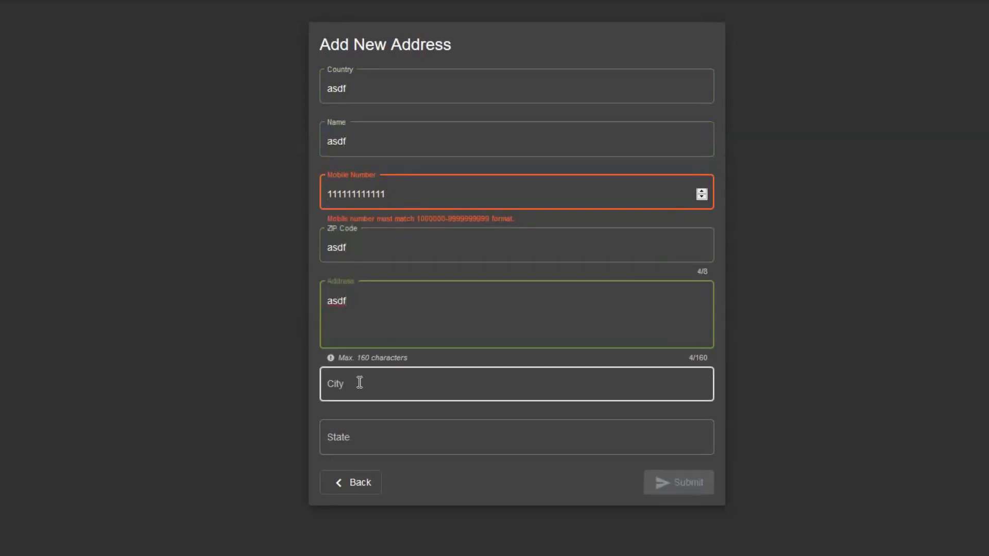
type("asdf")
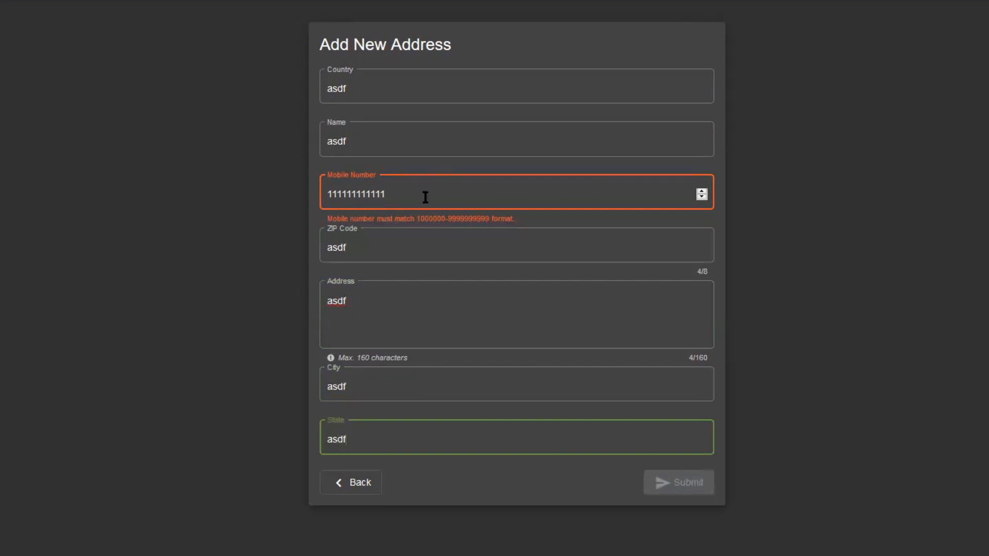
type("111")
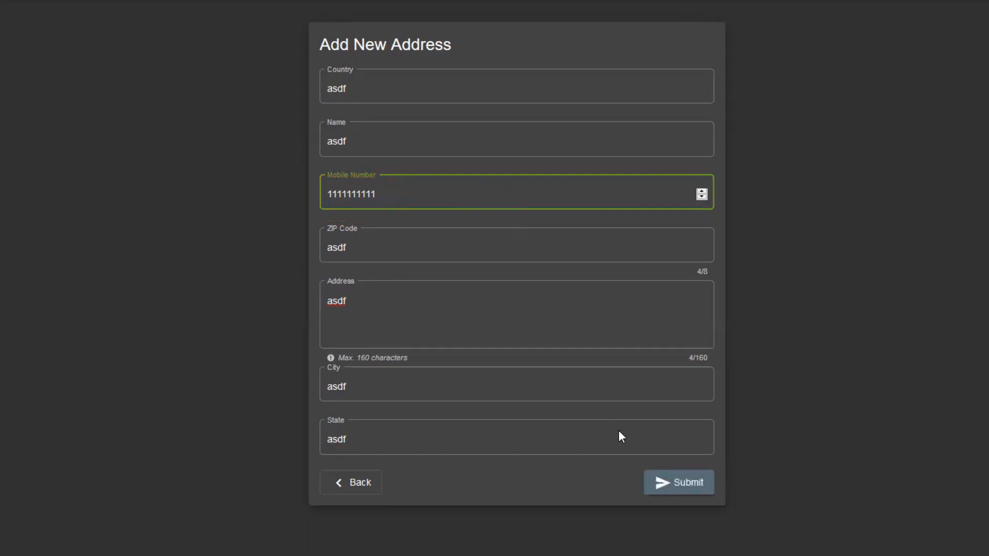
left_click(679, 483)
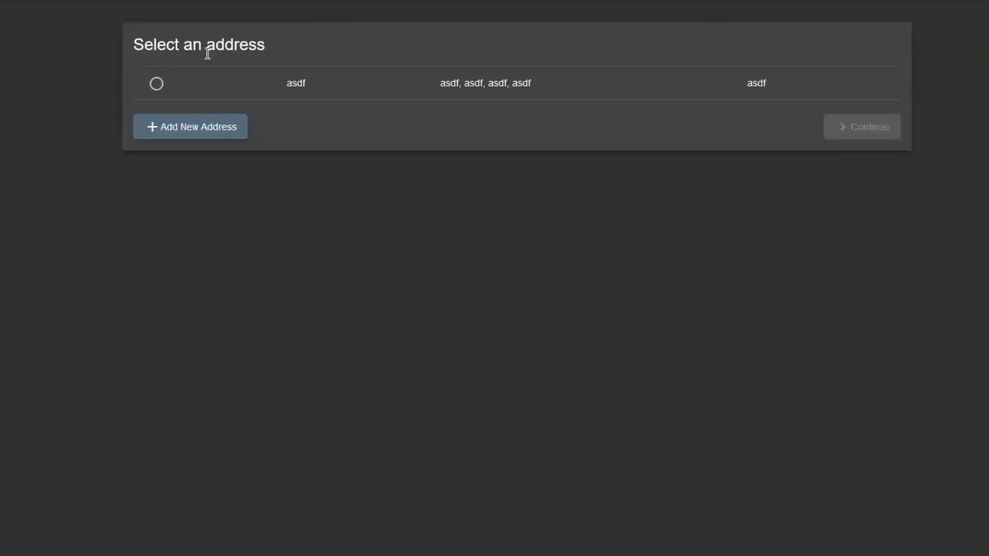
Choose the asdf address and One Day Delivery (0.99), continuing to payment.
left_click(156, 83)
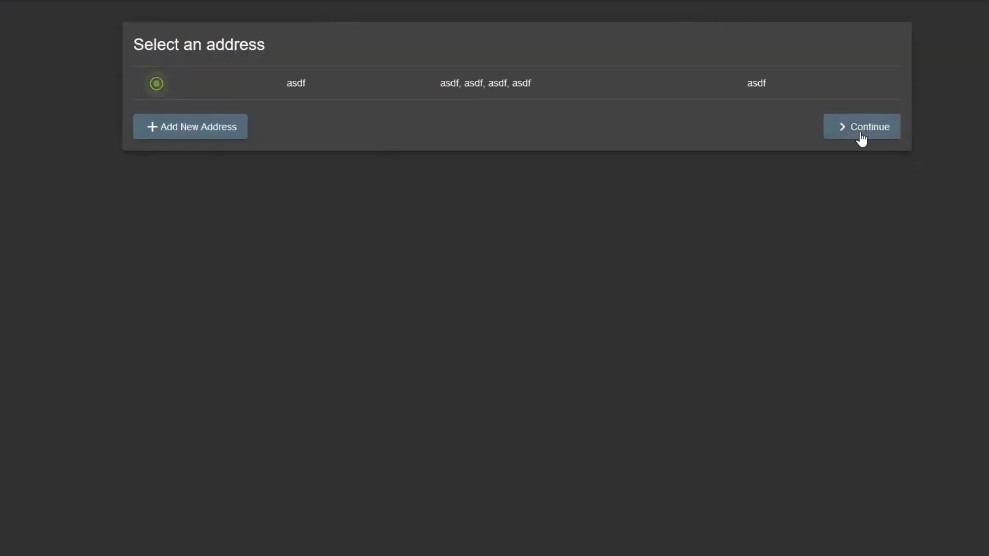
left_click(862, 126)
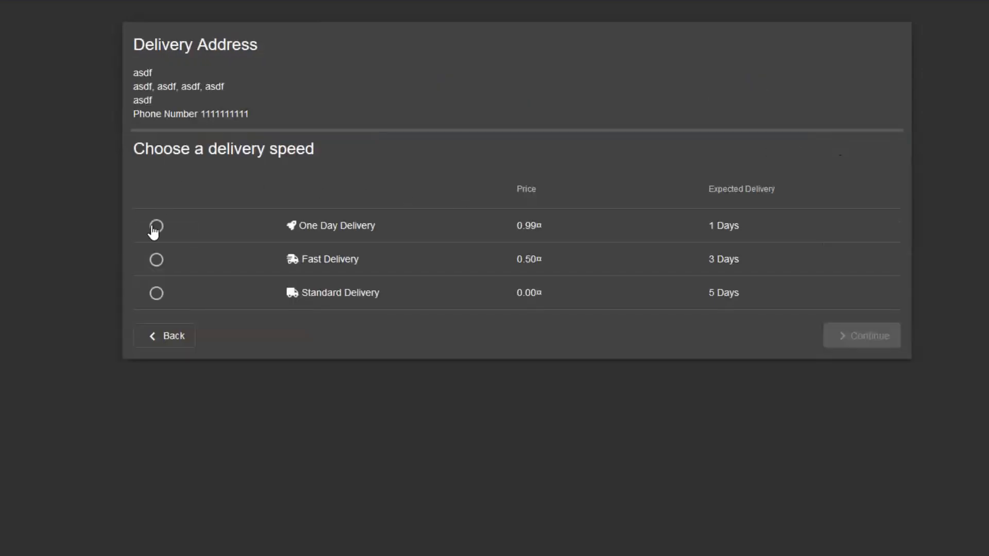
left_click(156, 227)
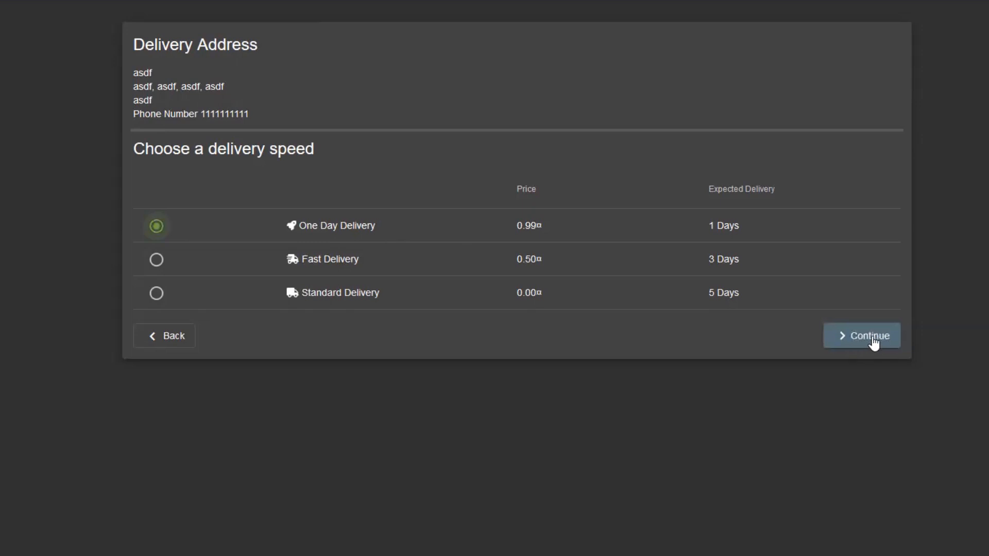
left_click(862, 336)
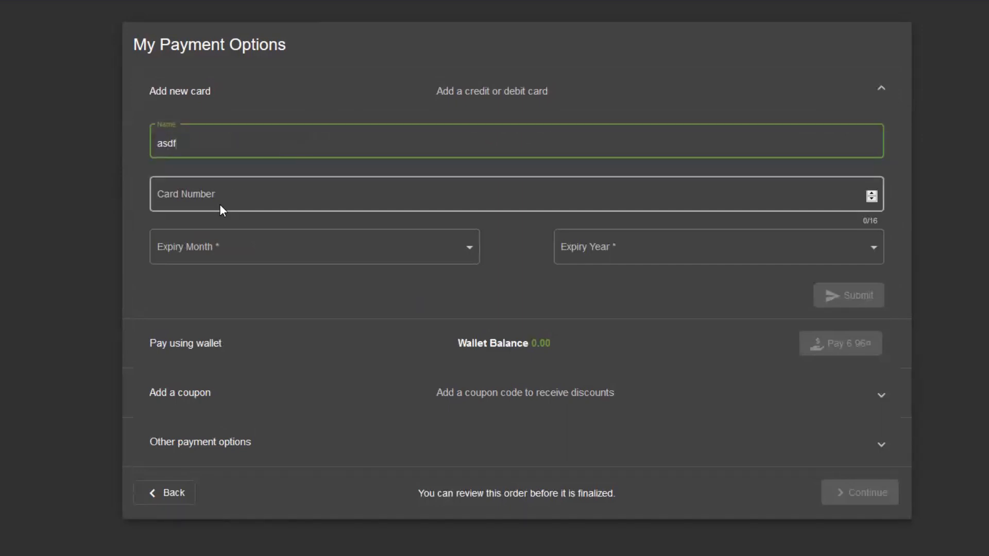
Add card ending 1111 expiring 3/2080, select it, and continue to review.
type("11111111111")
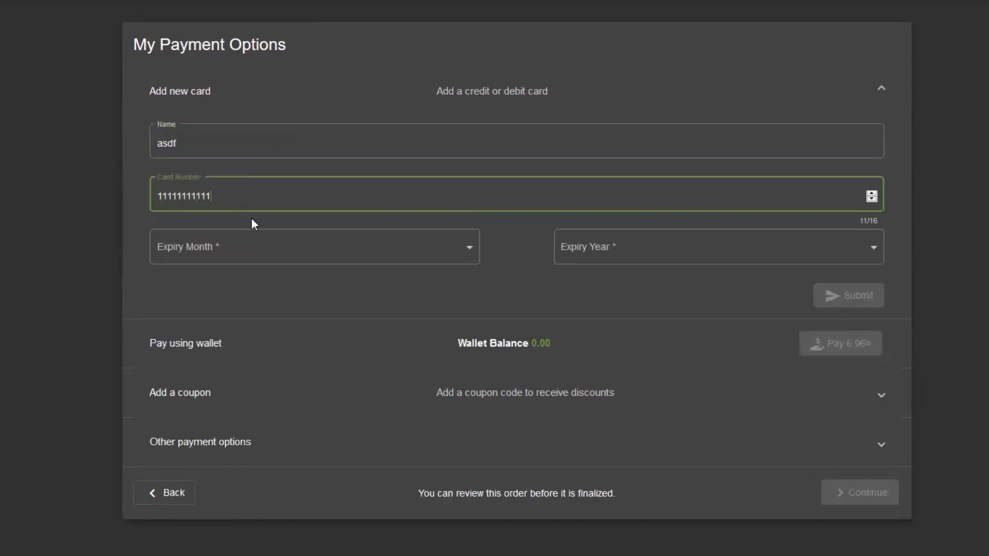
left_click(314, 246)
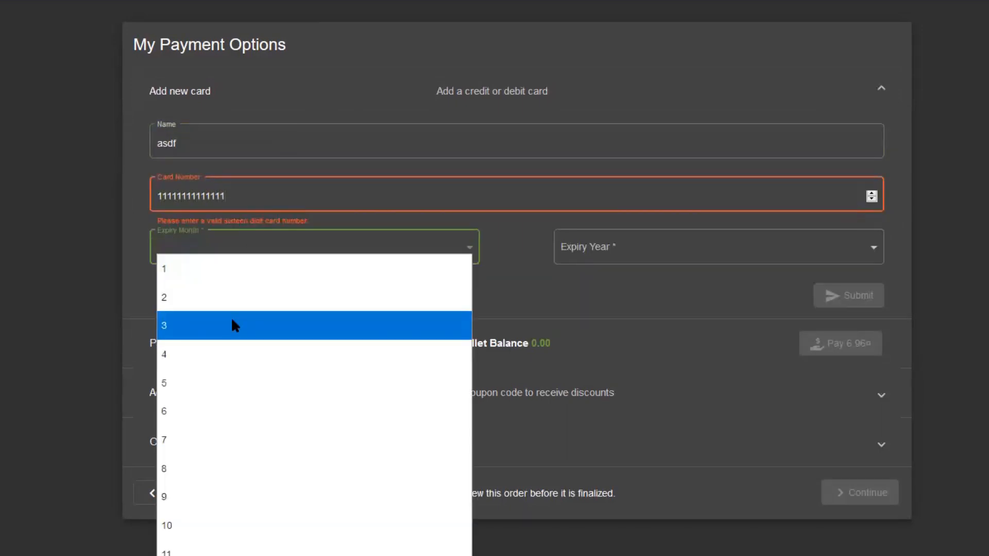
left_click(163, 325)
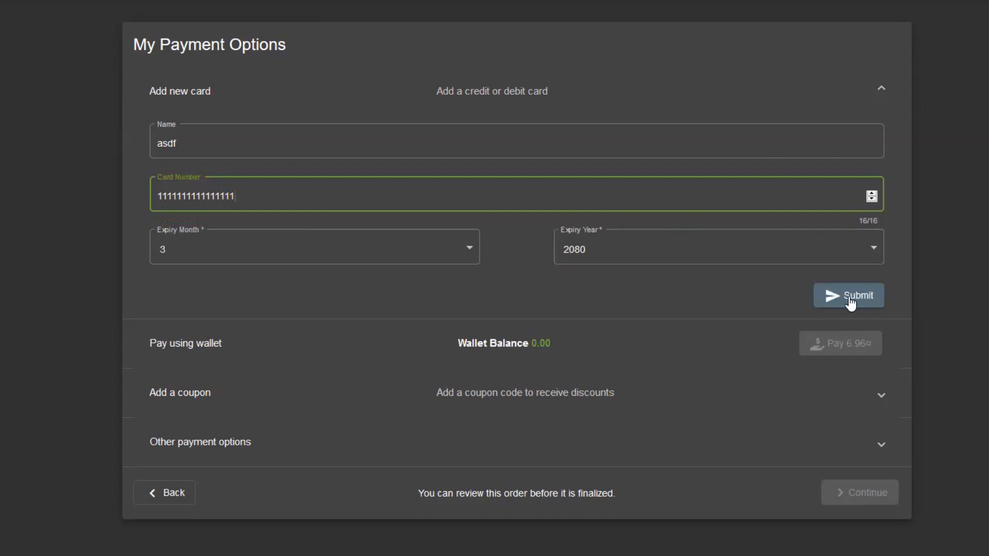
left_click(848, 295)
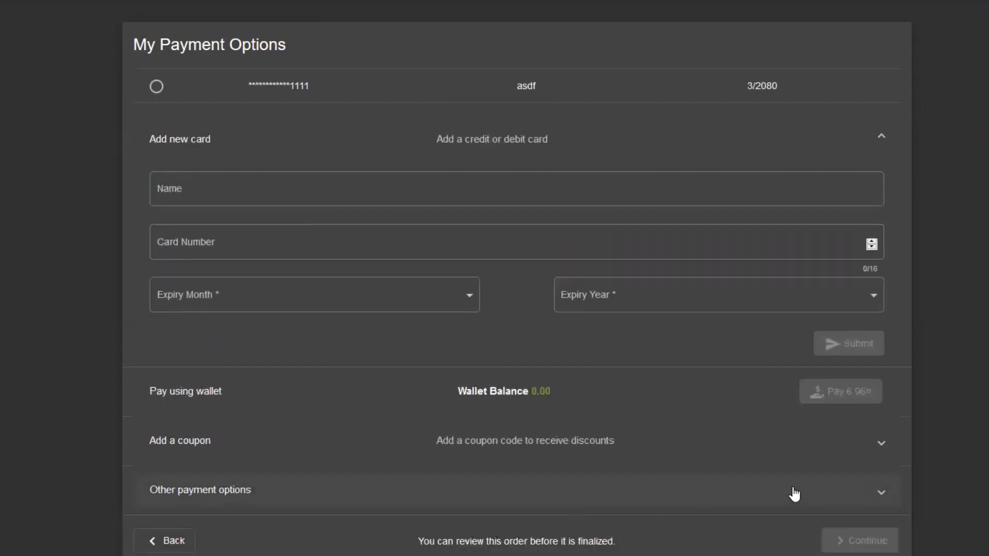
left_click(156, 86)
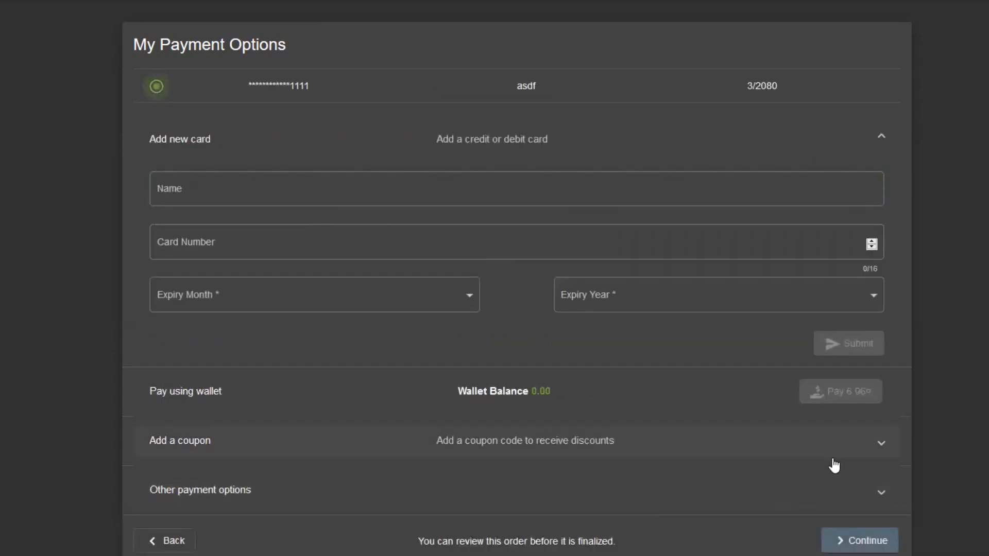
left_click(866, 555)
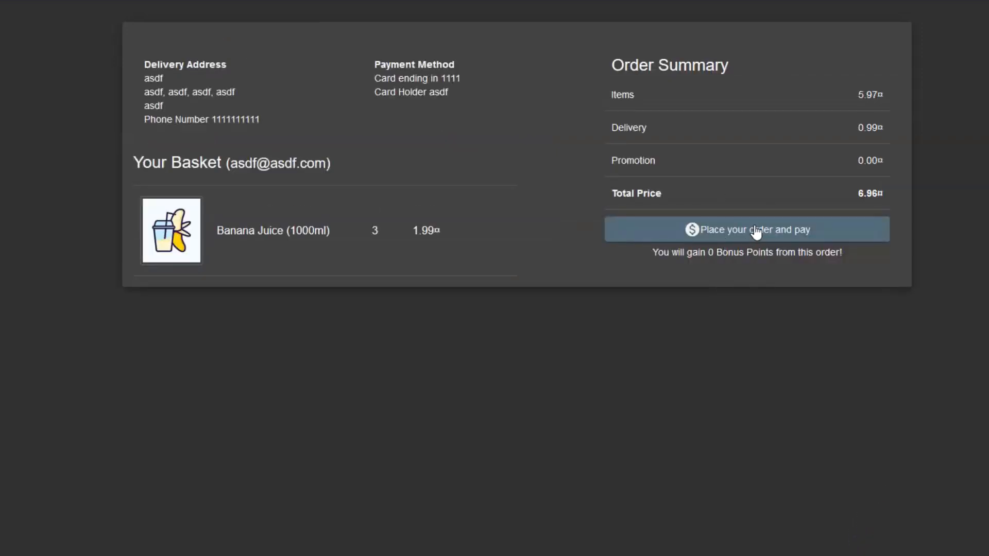
Place and pay for the three Banana Juice order totalling 6.96.
left_click(747, 230)
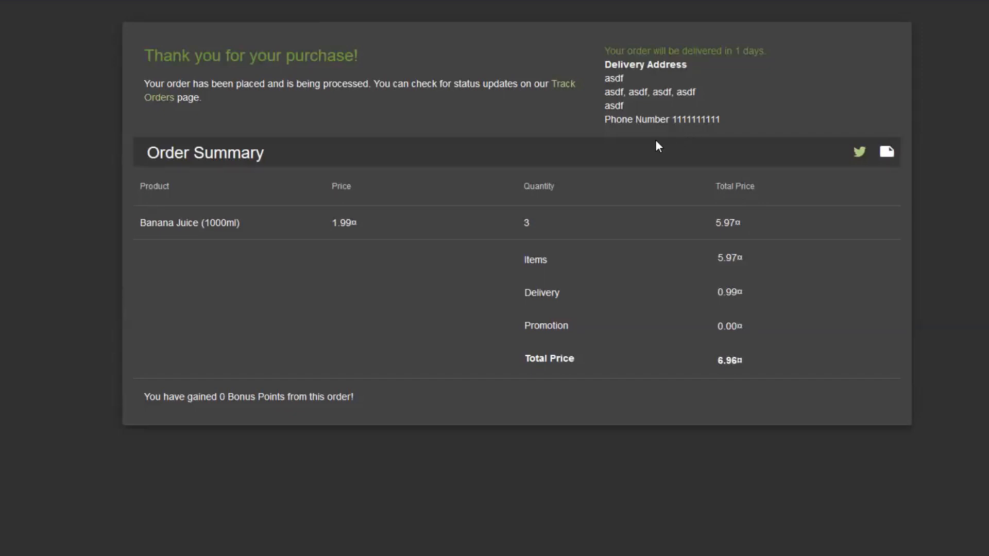
mouse_move(563, 92)
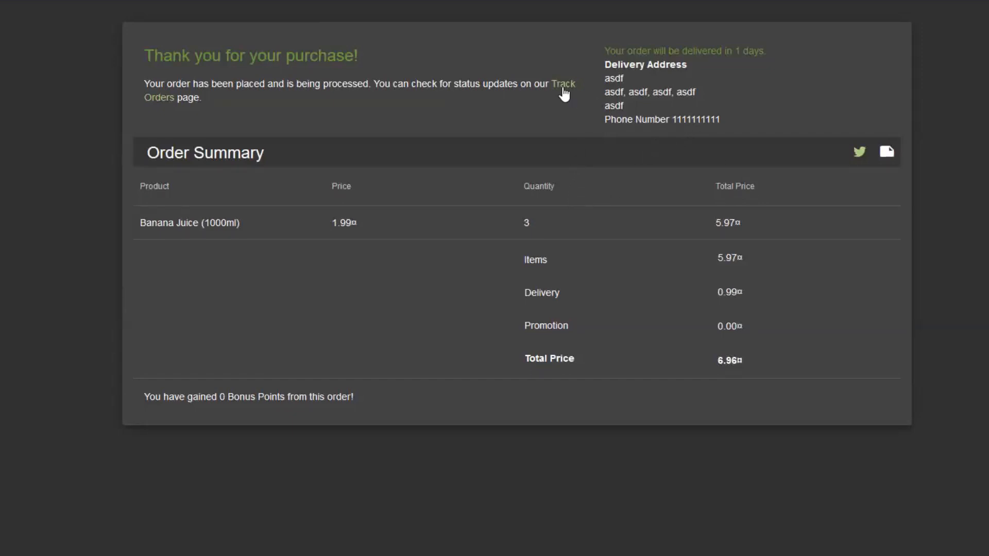
left_click(563, 84)
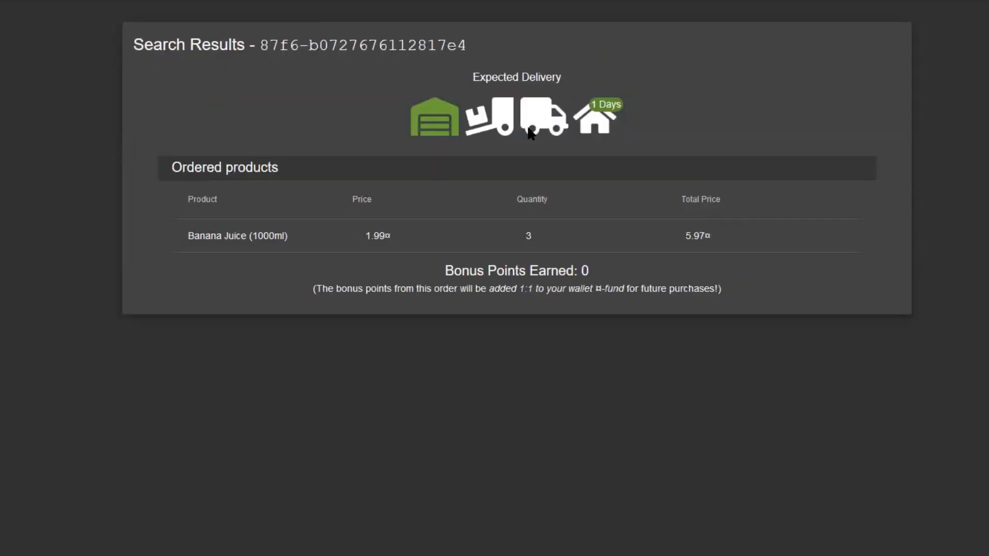
mouse_move(522, 226)
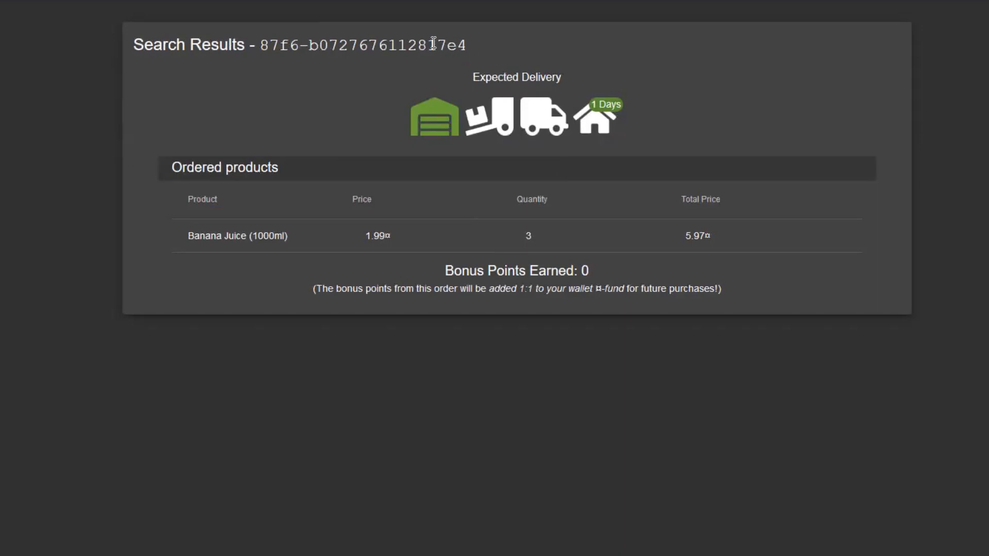
mouse_move(282, 51)
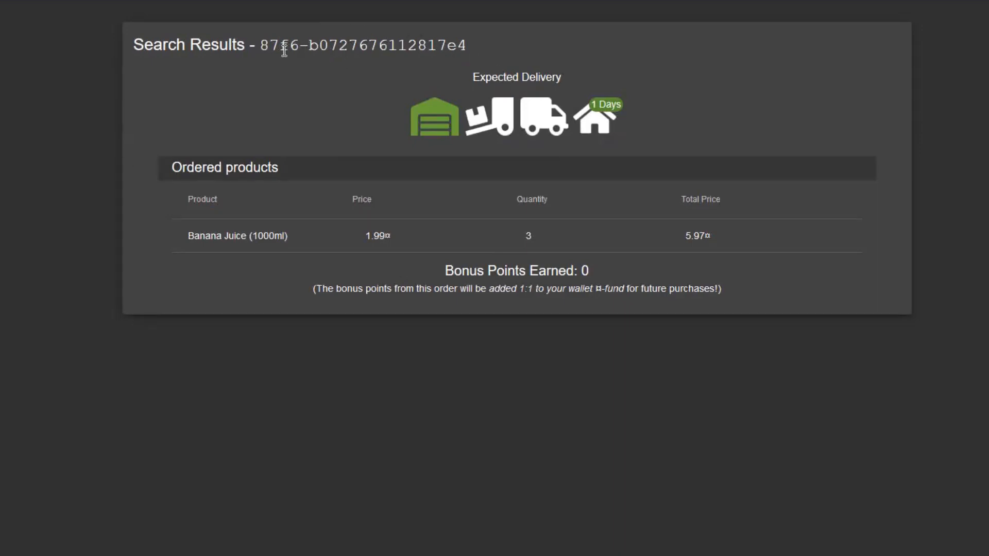
mouse_move(208, 257)
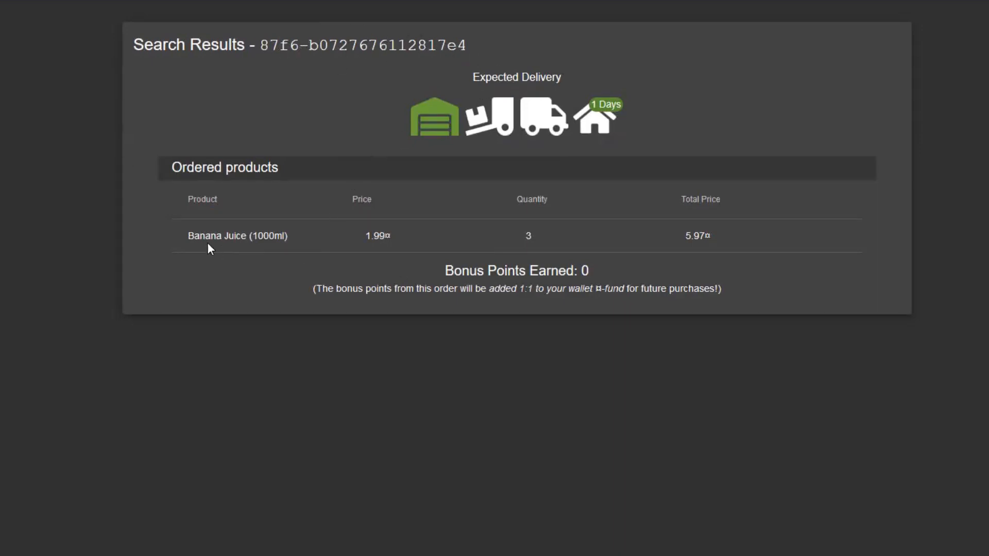
mouse_move(736, 242)
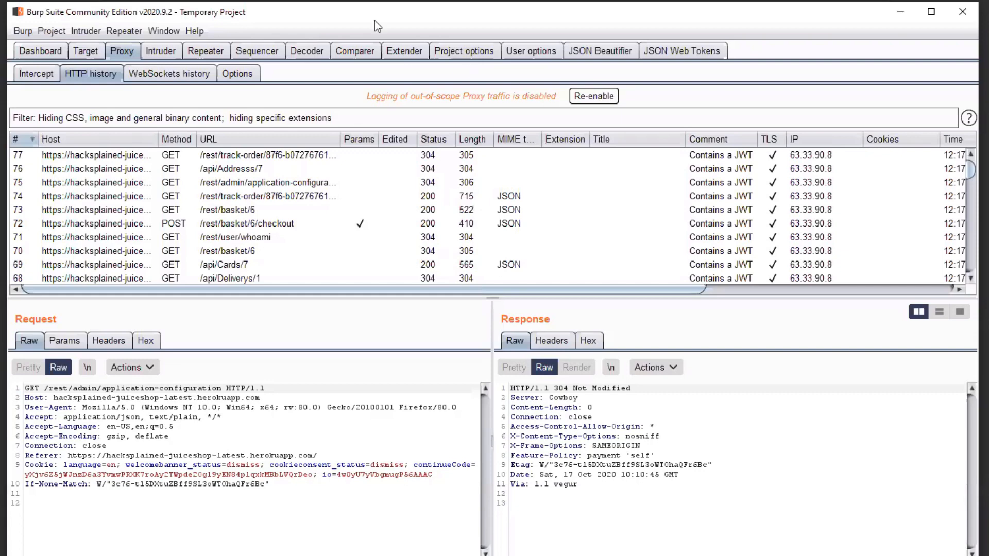
mouse_move(254, 201)
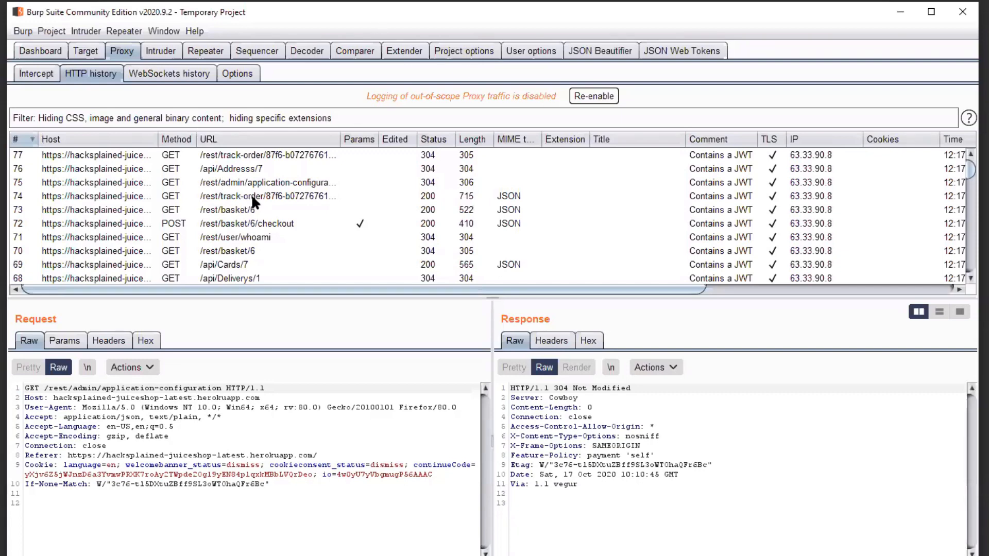
Inspect the GET /rest/track-order request and its JSON response in Burp's HTTP history.
left_click(265, 196)
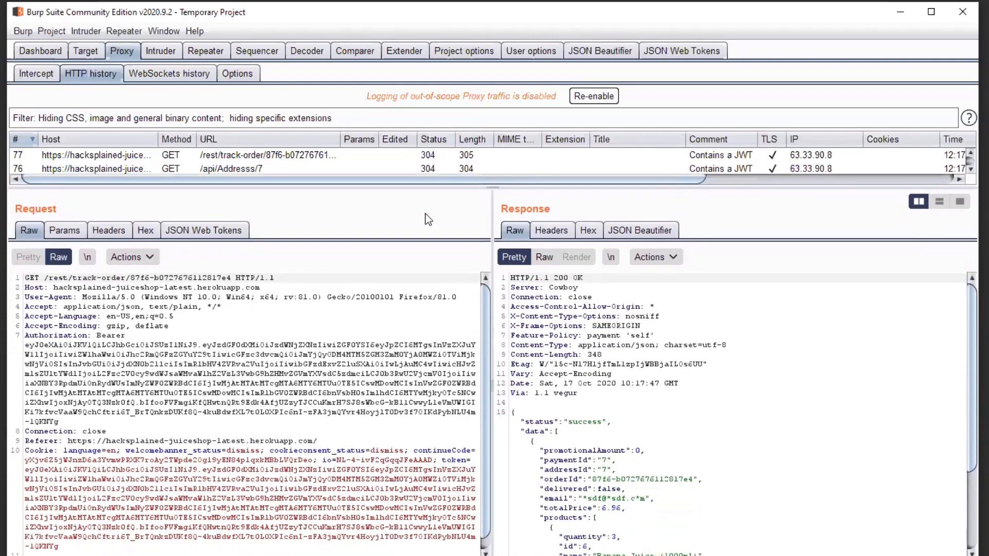
mouse_move(143, 284)
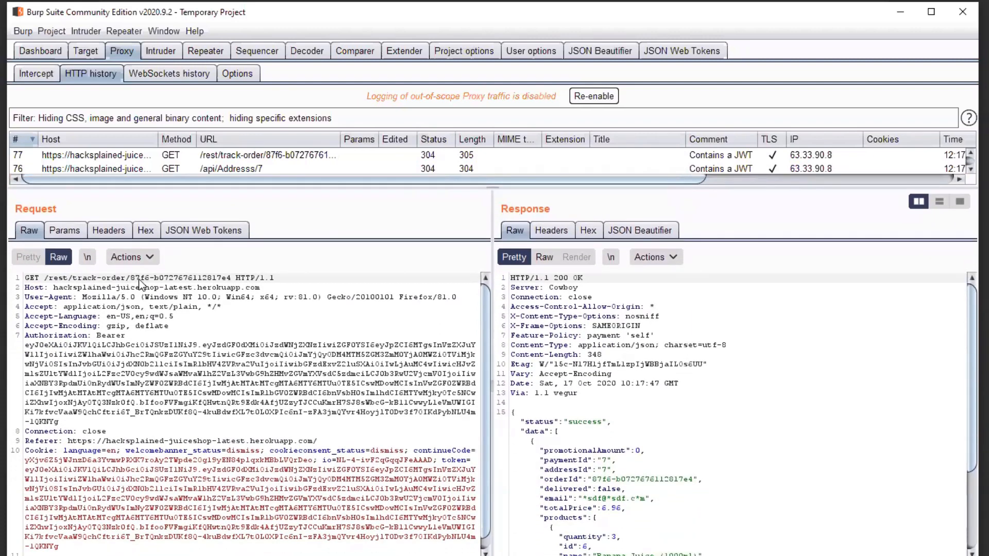
mouse_move(204, 287)
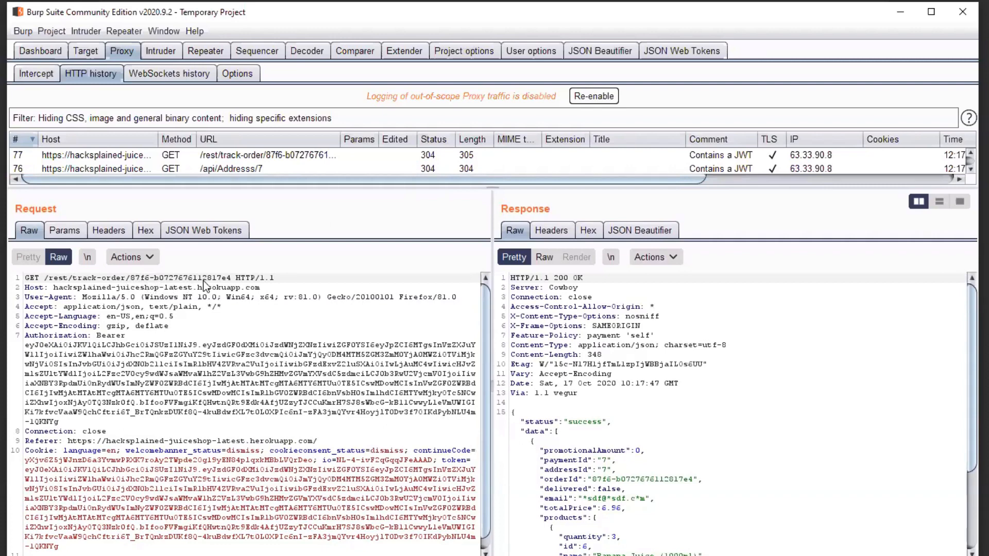
mouse_move(913, 356)
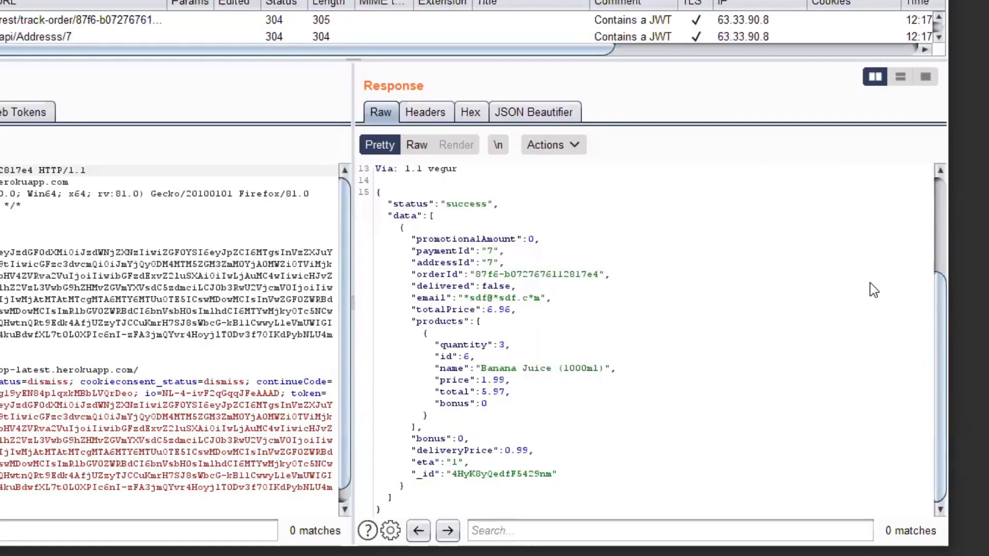
mouse_move(550, 213)
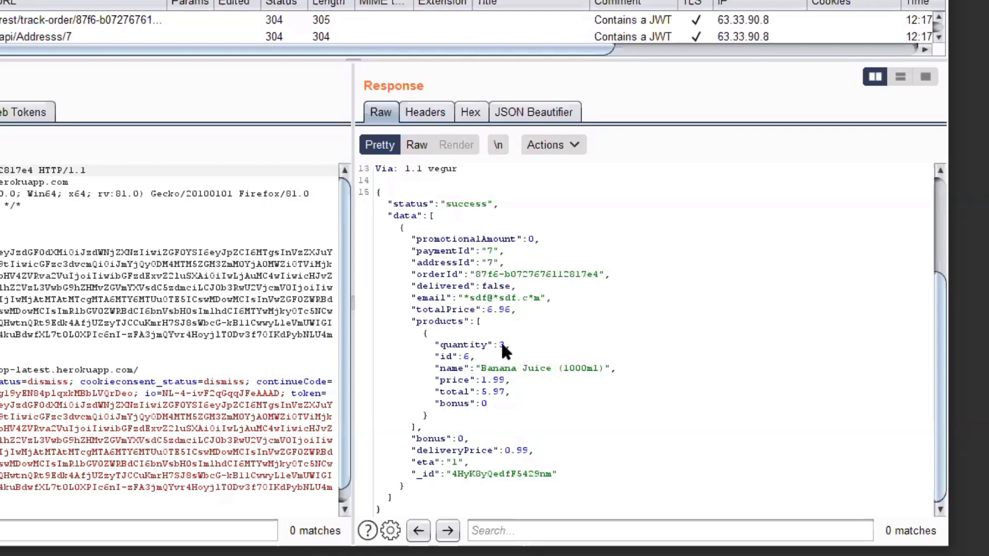
mouse_move(486, 312)
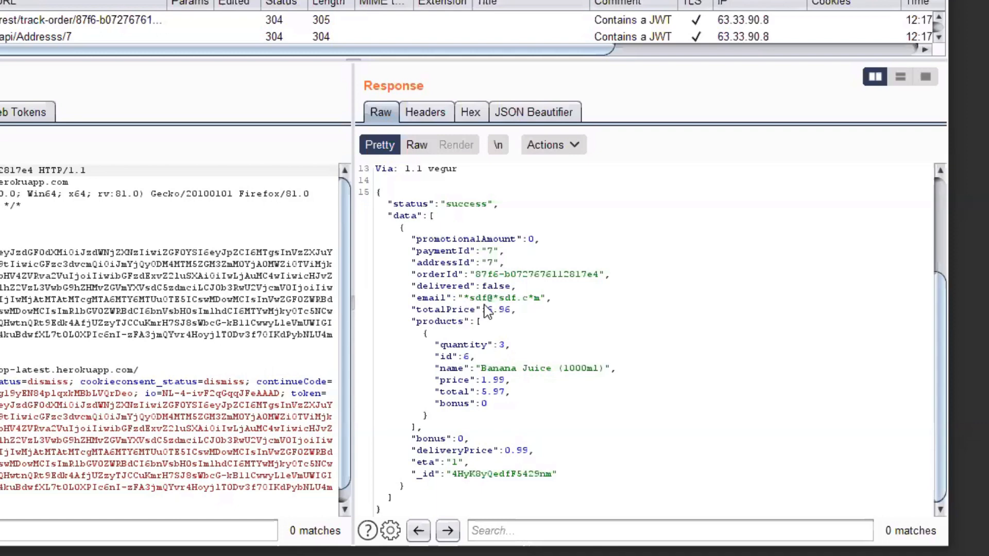
mouse_move(480, 315)
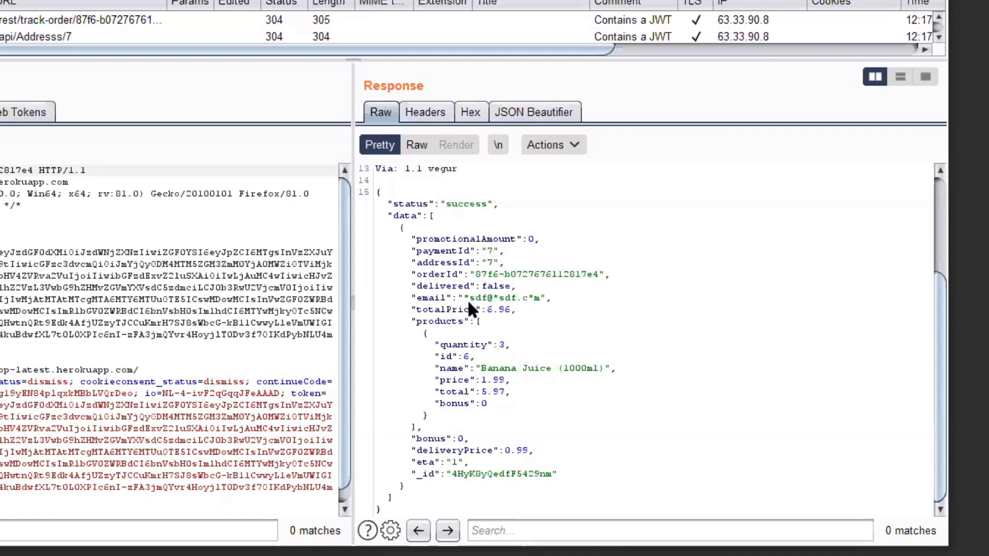
mouse_move(492, 310)
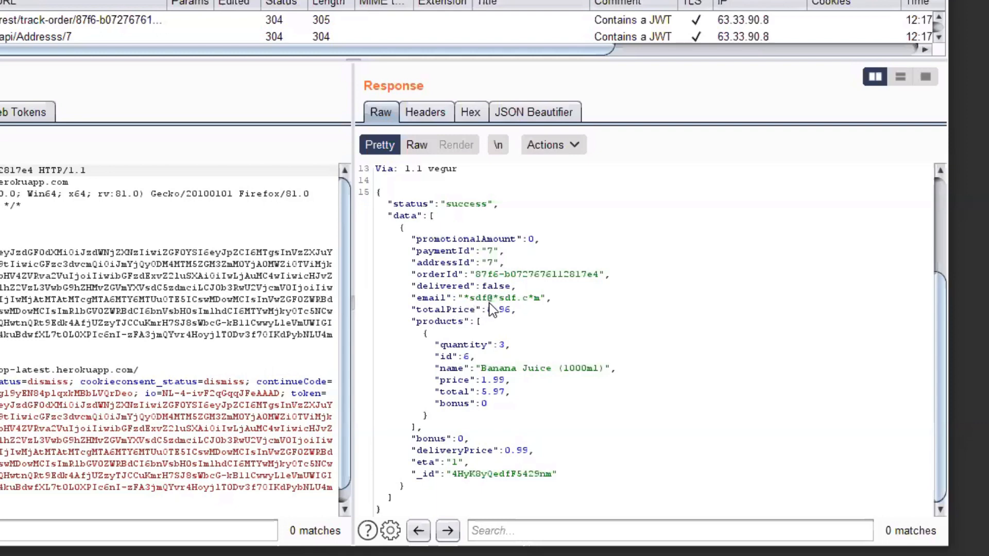
mouse_move(517, 313)
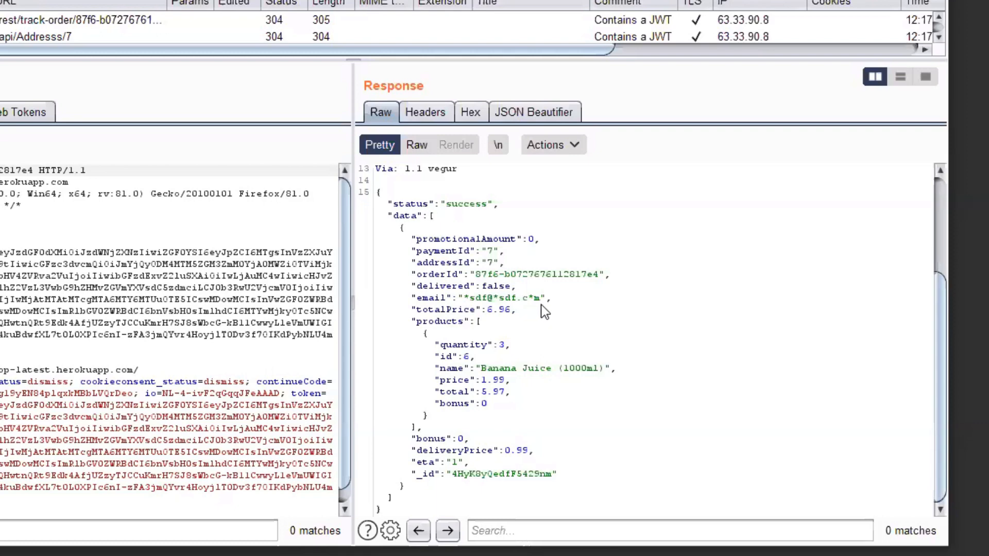
mouse_move(543, 308)
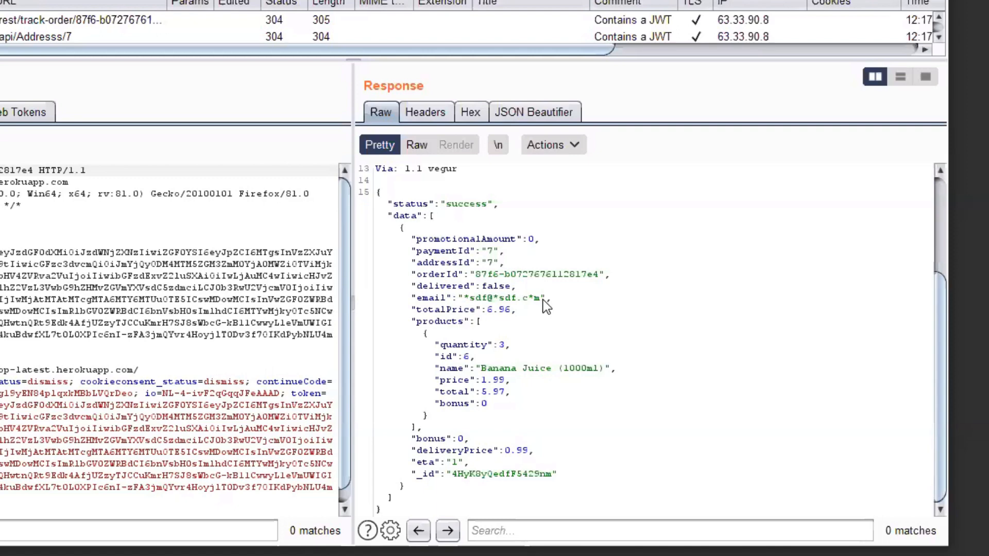
mouse_move(521, 312)
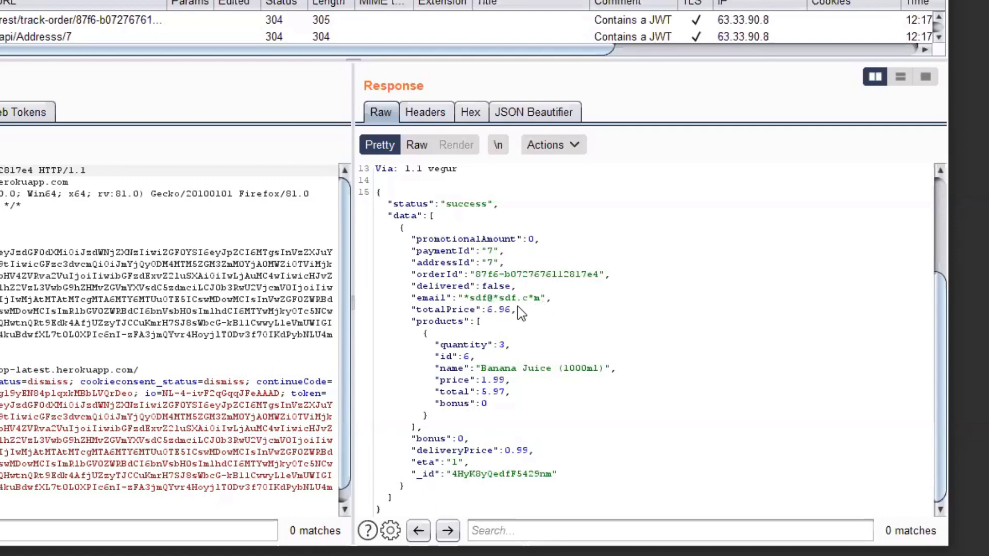
mouse_move(475, 316)
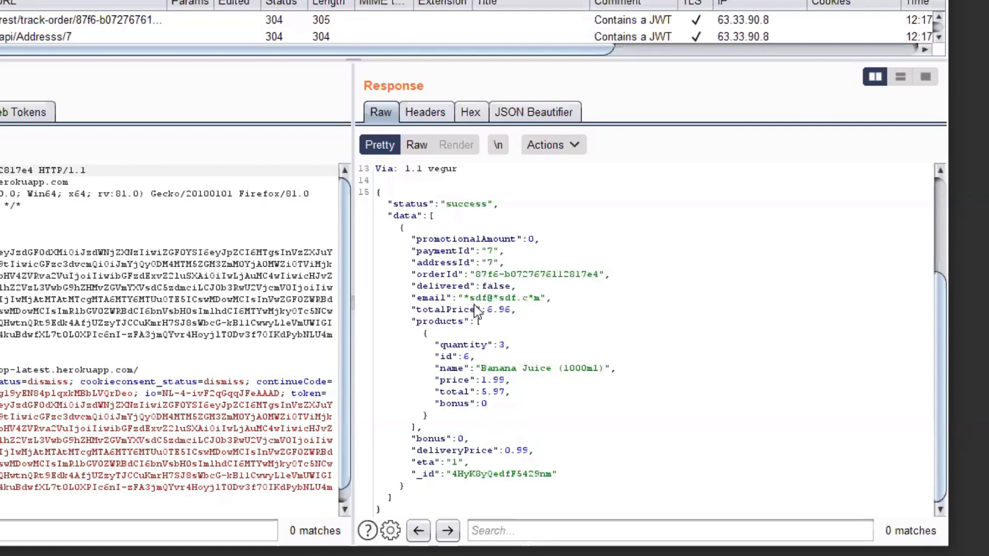
mouse_move(472, 307)
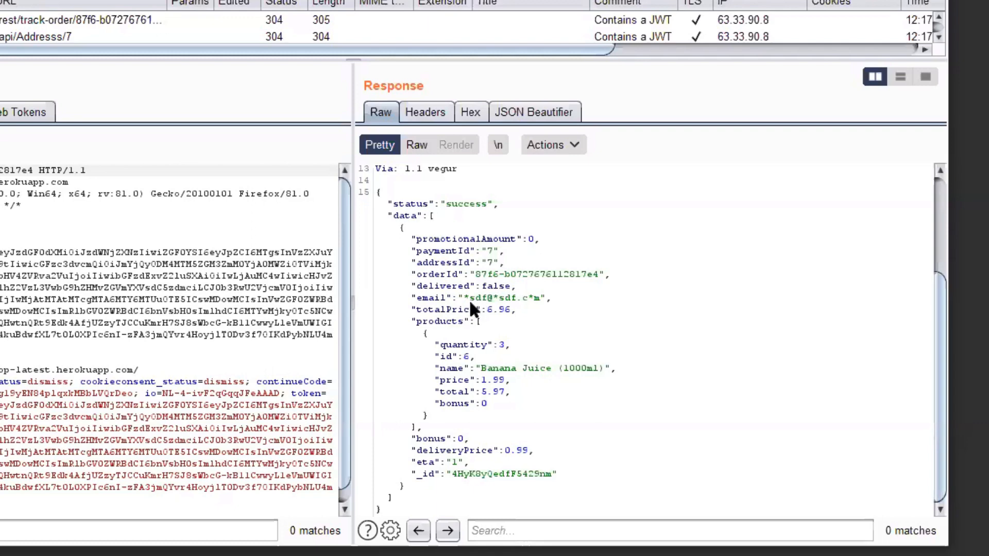
mouse_move(544, 313)
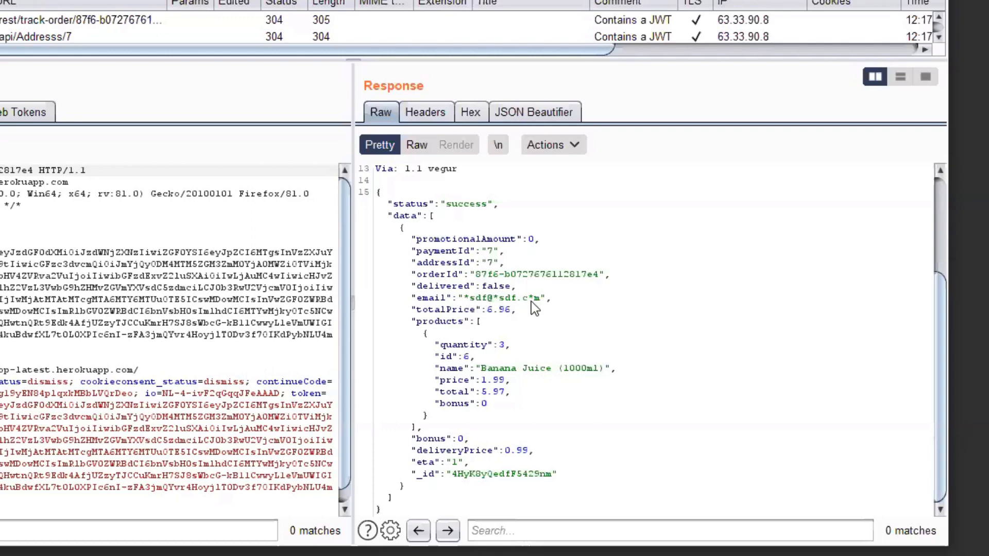
mouse_move(560, 294)
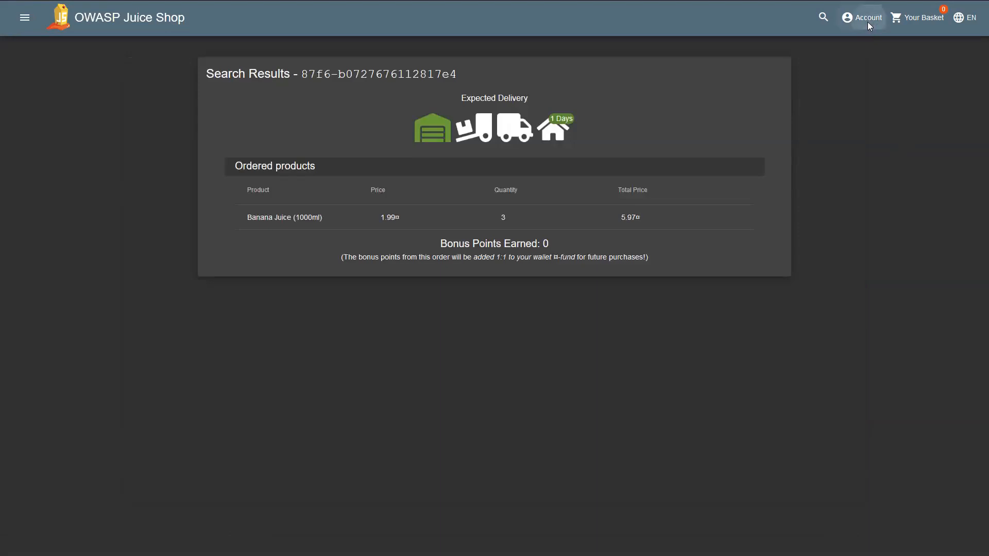
Request a JSON data export from Privacy & Security, allowing the blocked pop-up and requesting again.
left_click(862, 17)
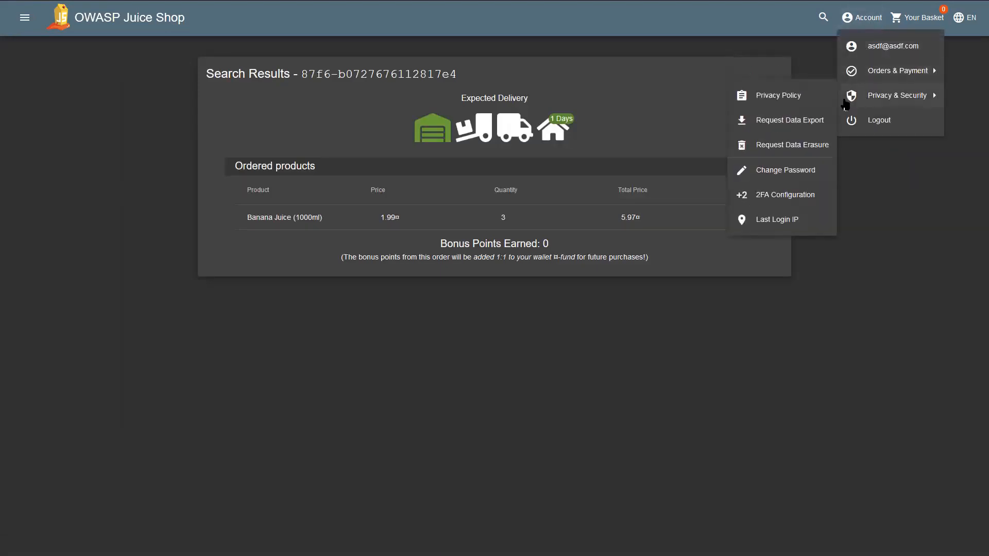
mouse_move(807, 126)
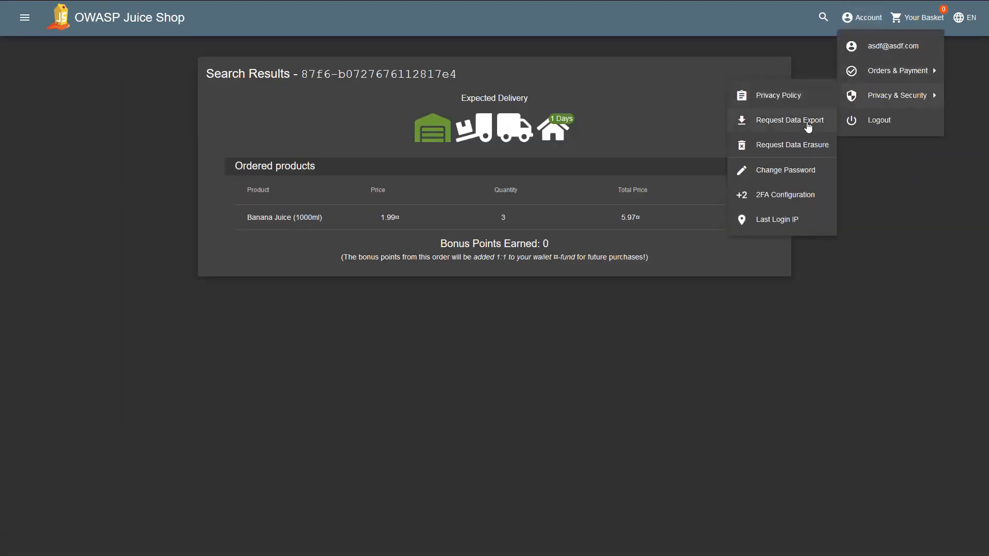
left_click(789, 120)
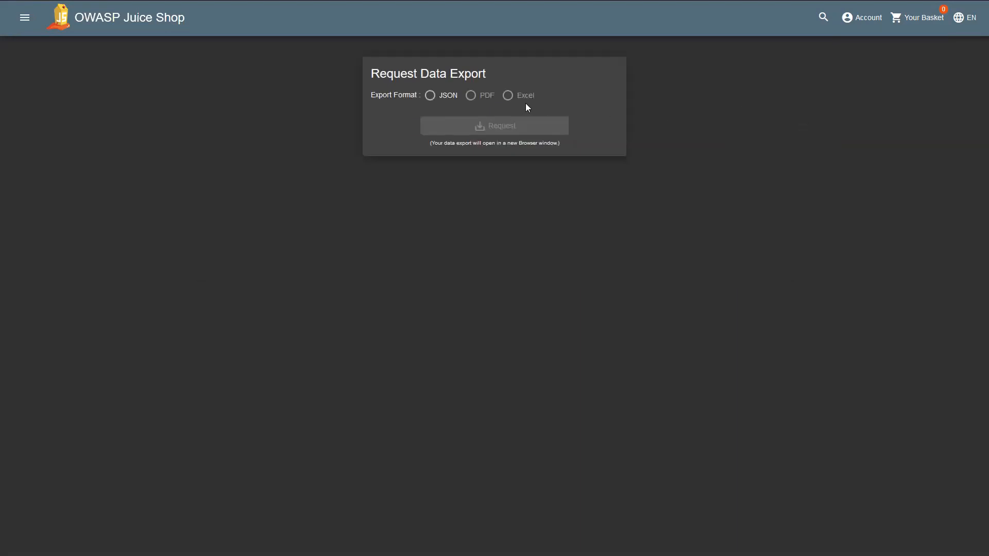
left_click(430, 95)
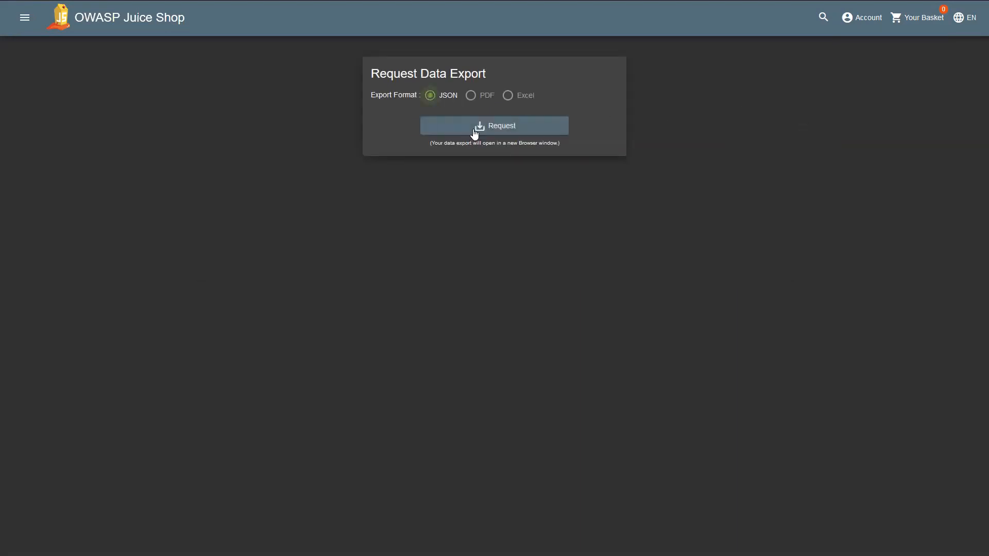
left_click(494, 125)
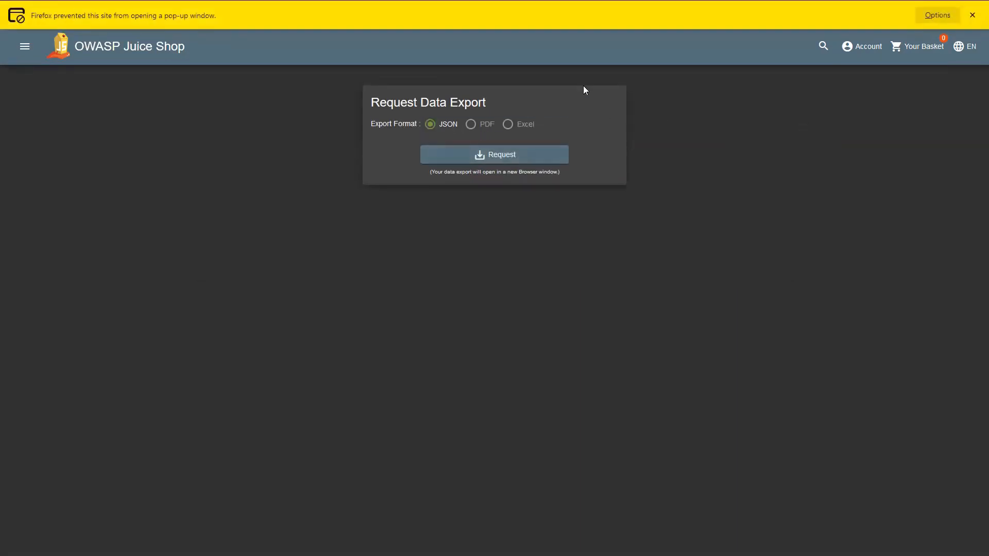
left_click(937, 14)
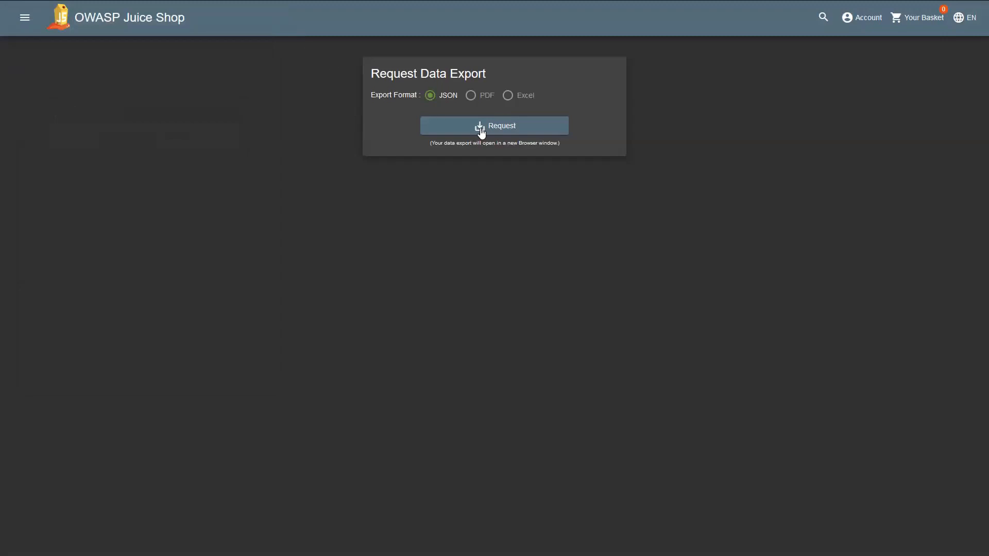
left_click(494, 125)
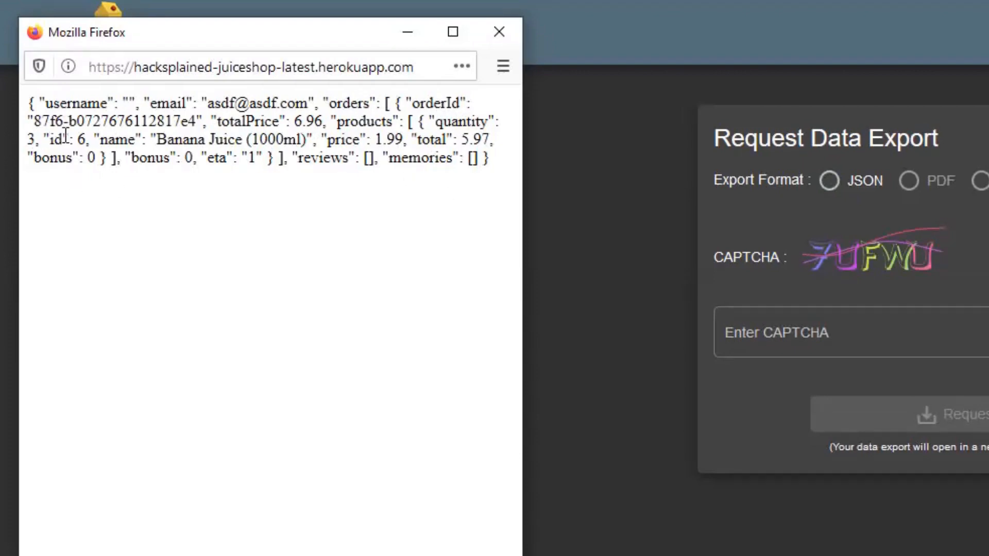
mouse_move(458, 147)
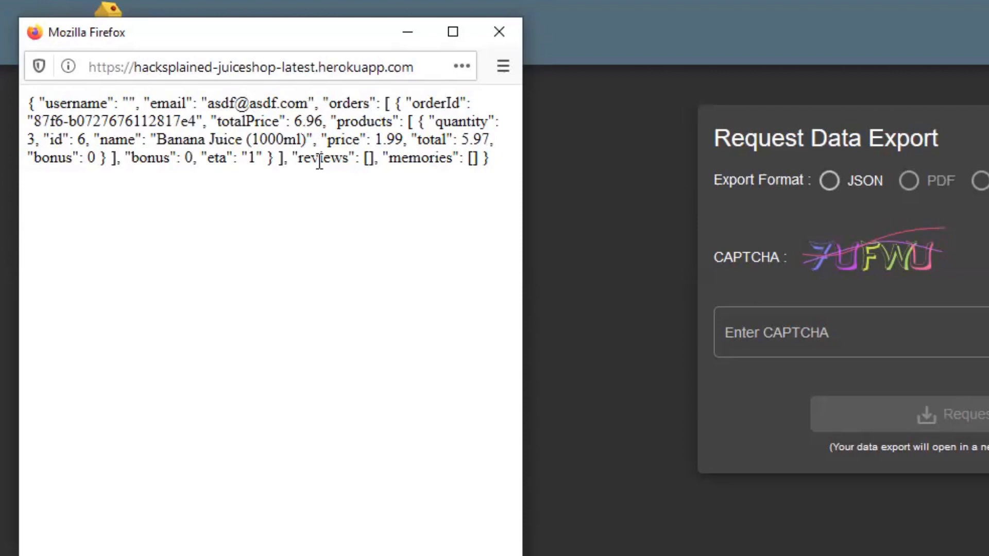
mouse_move(338, 183)
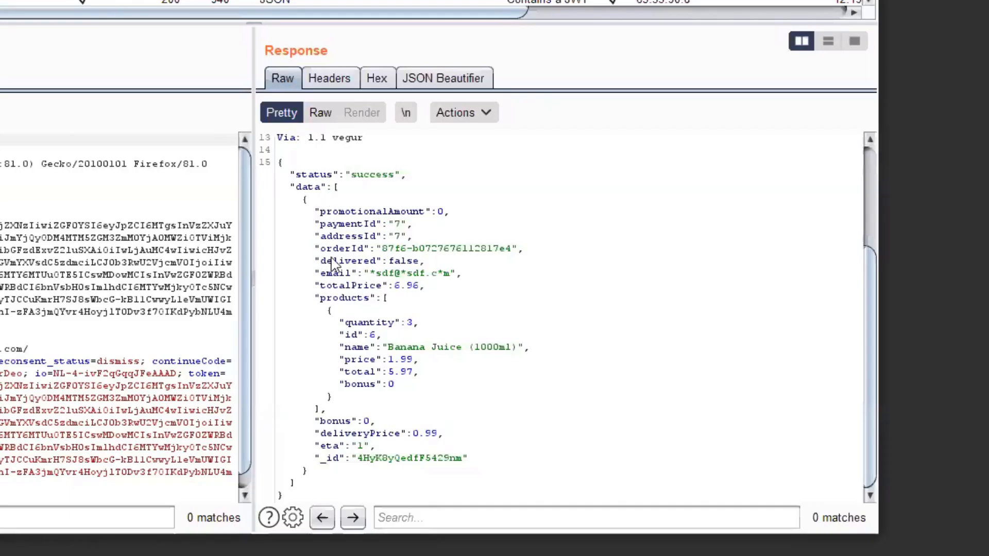
mouse_move(383, 283)
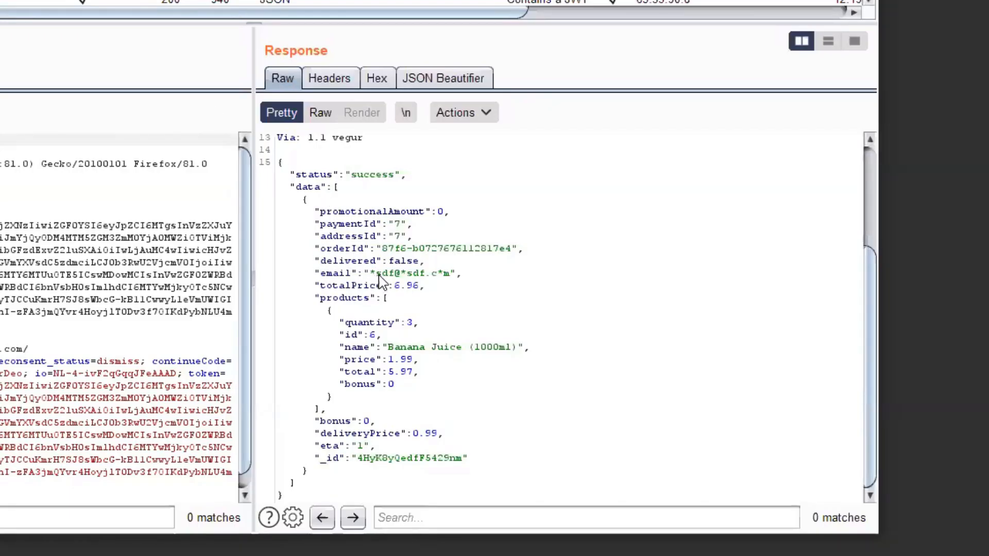
mouse_move(378, 286)
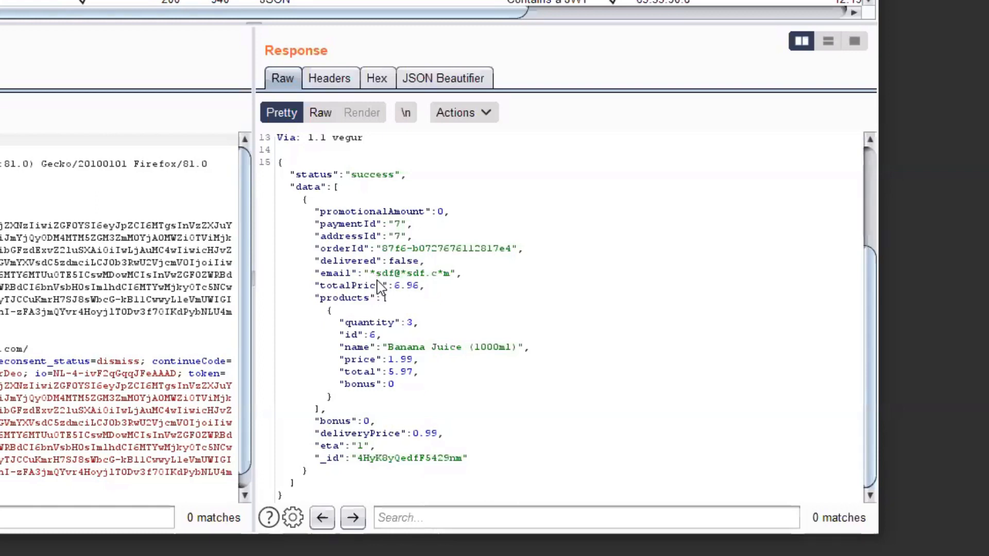
mouse_move(409, 289)
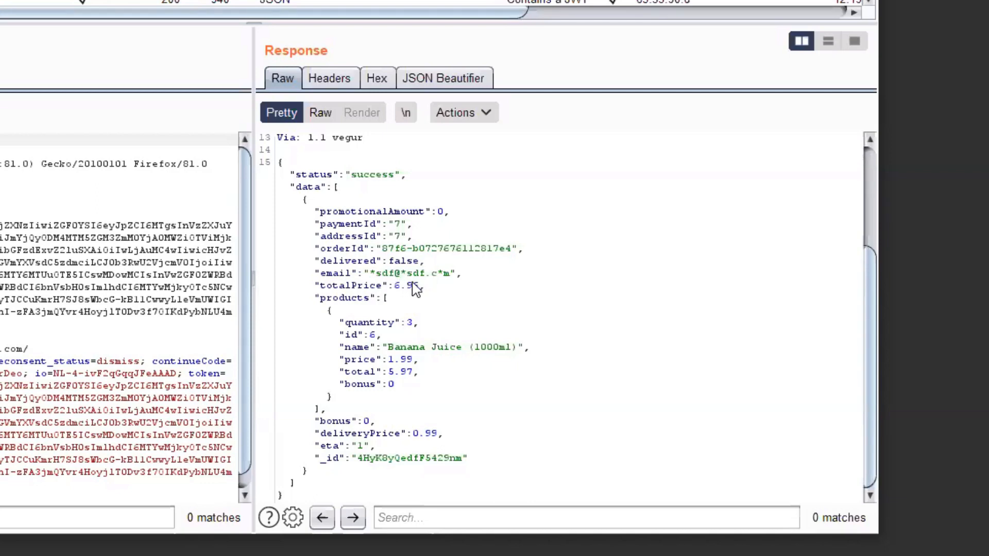
mouse_move(472, 291)
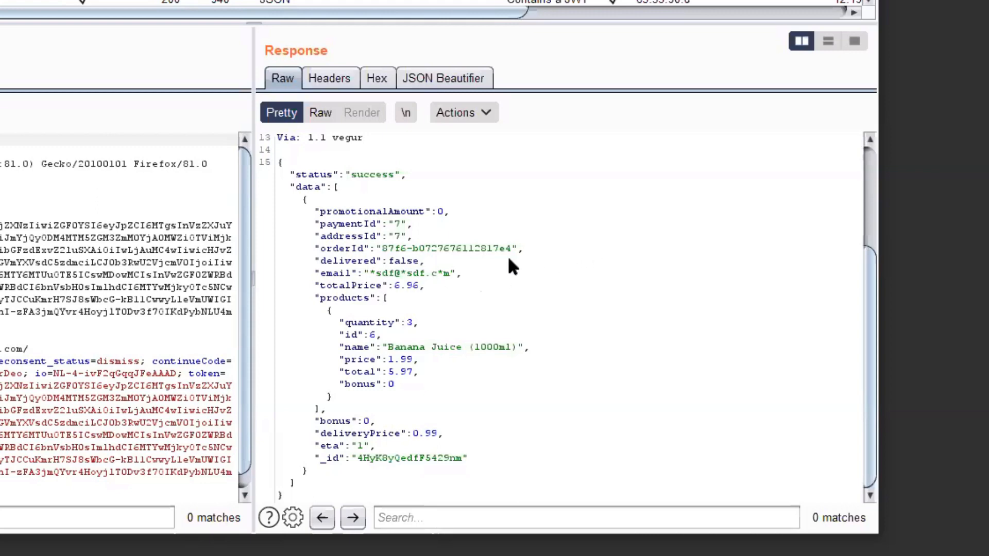
mouse_move(388, 287)
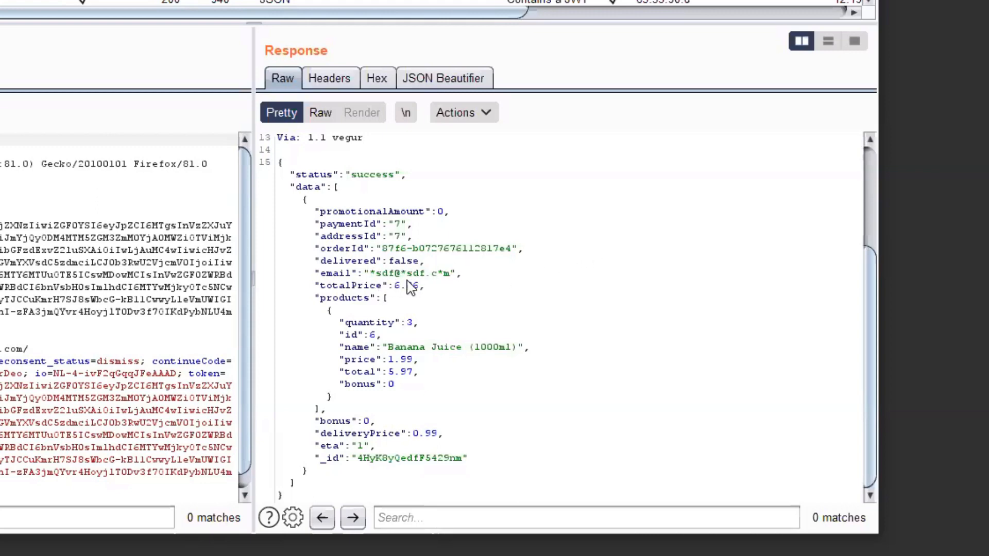
mouse_move(384, 280)
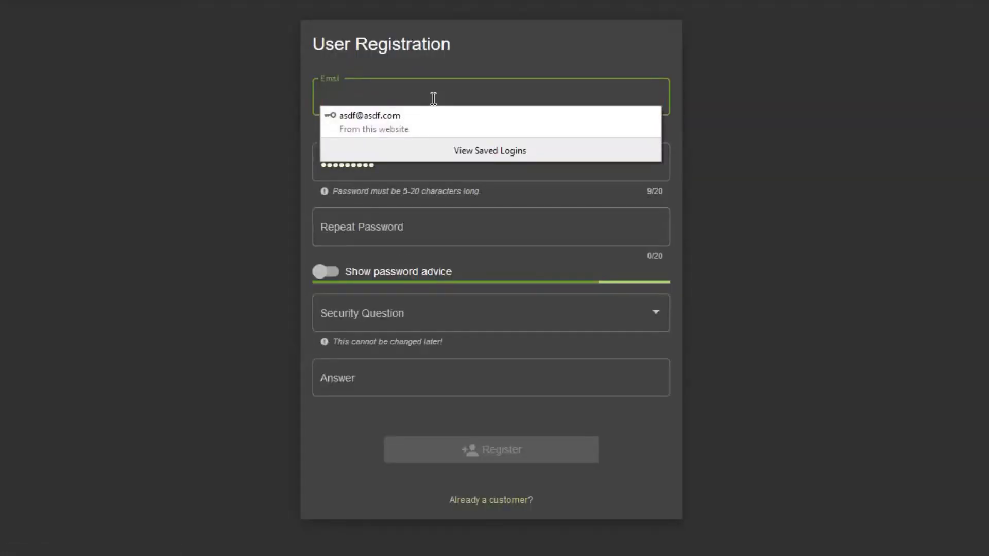
type("admin@")
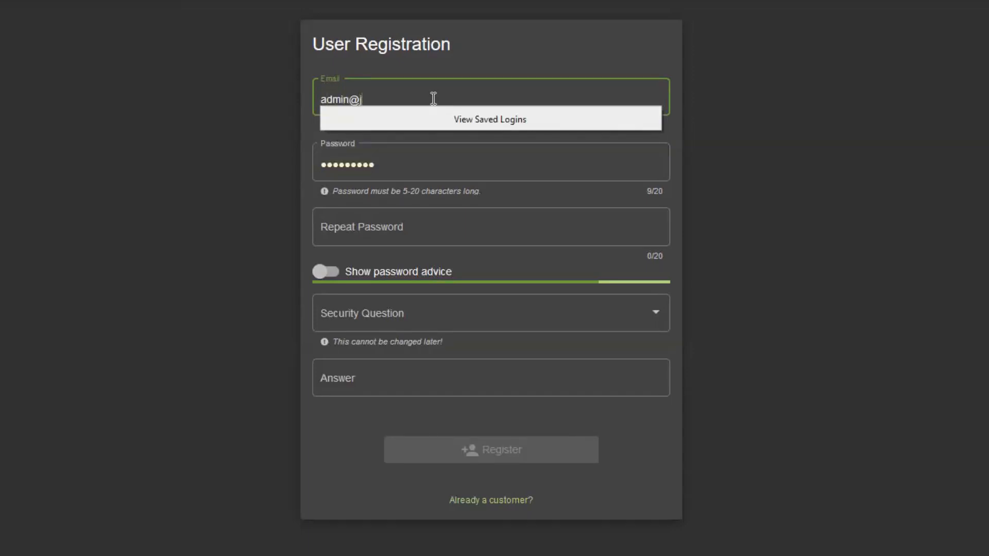
type("juice-sh.")
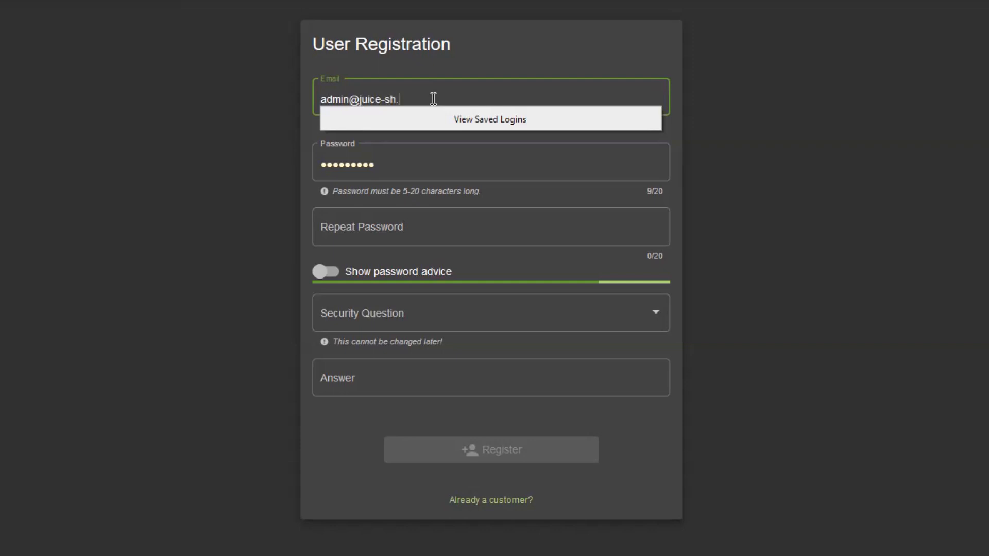
type("op")
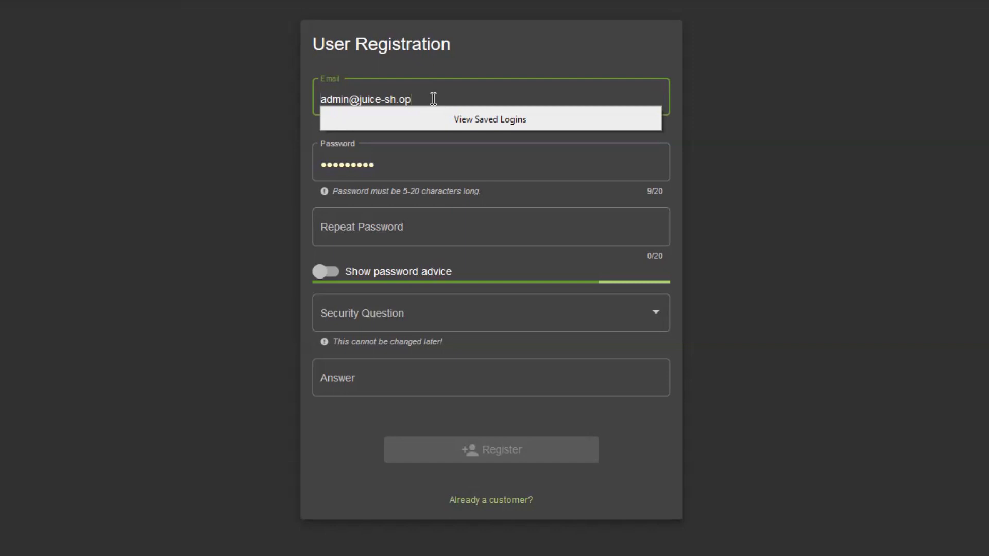
key("Backspace")
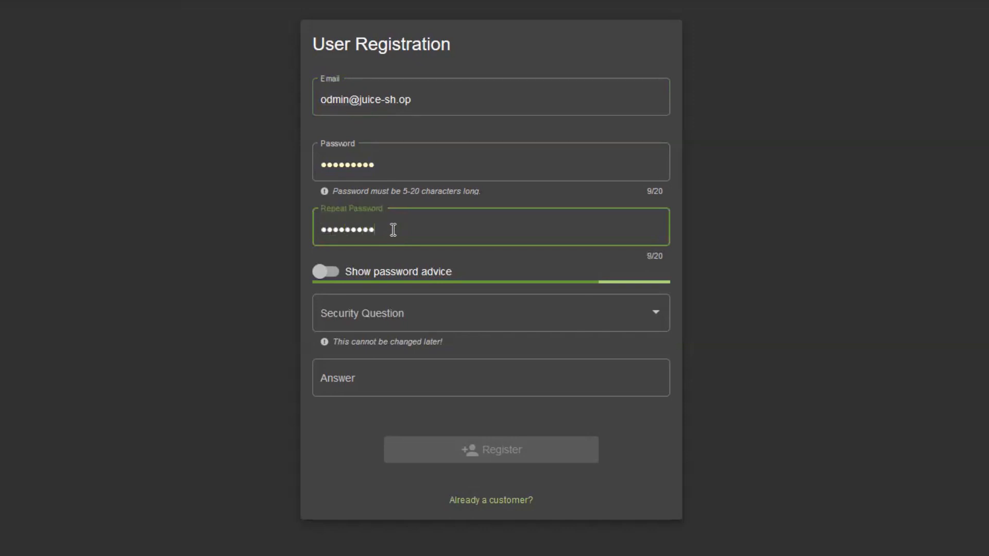
left_click(491, 313)
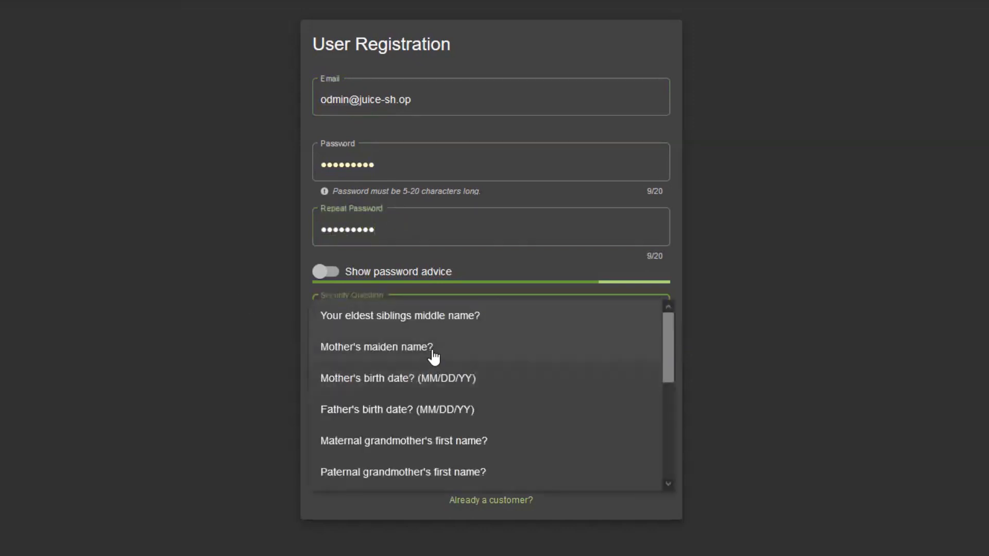
left_click(376, 347)
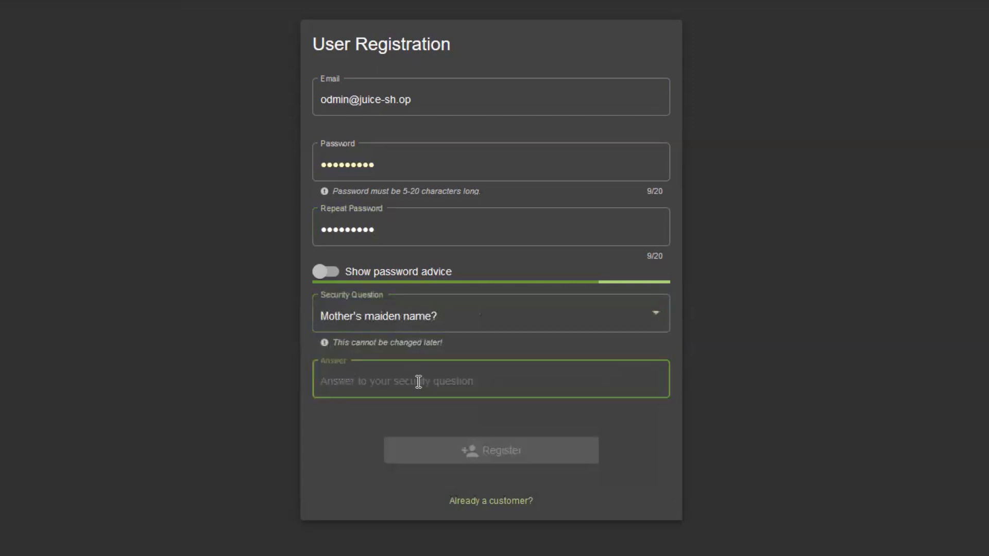
type("J")
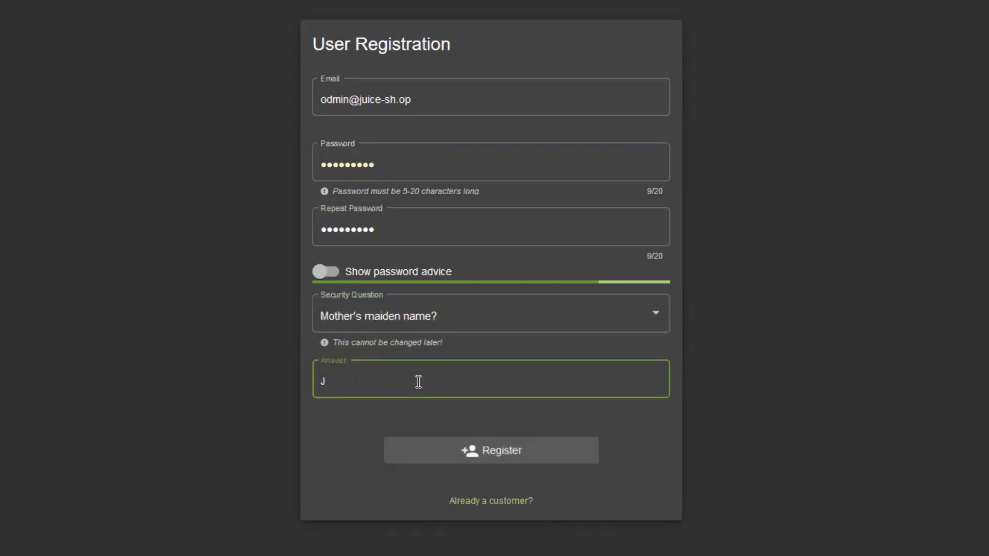
type("ulie")
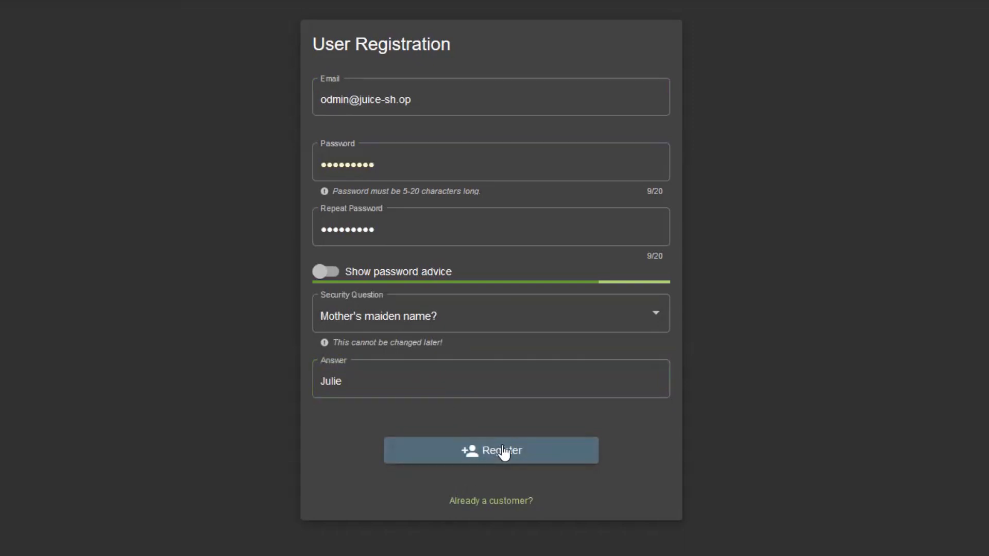
left_click(491, 451)
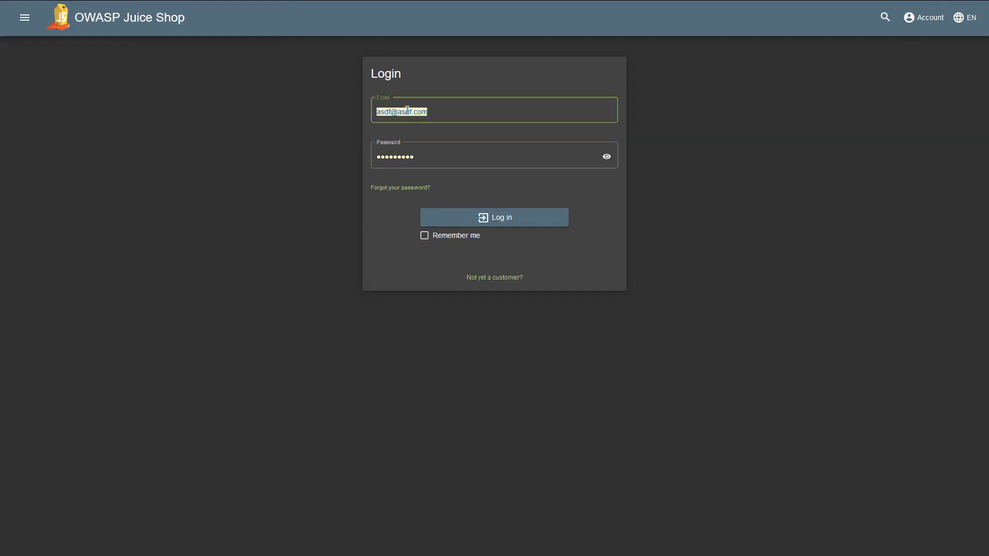
type("odmin@juice-sh.op")
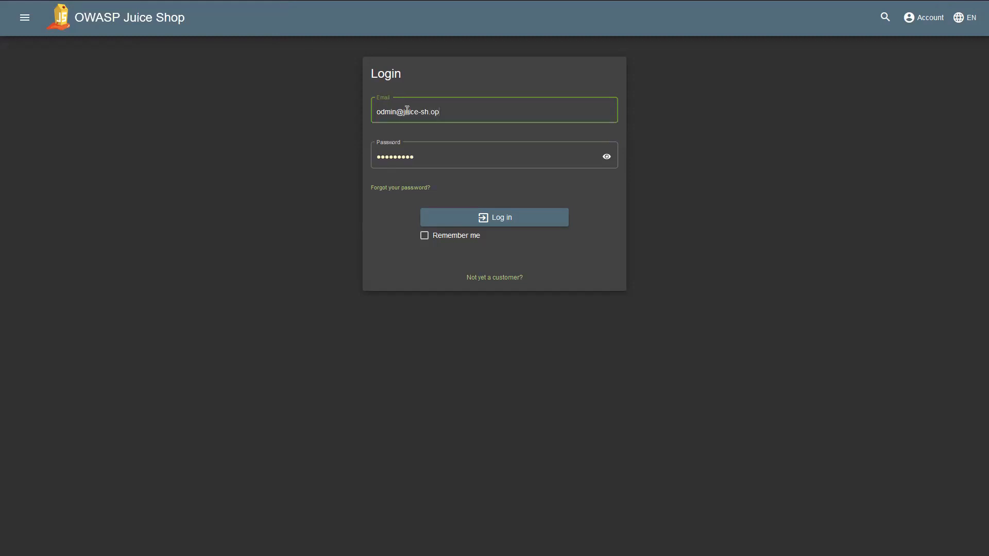
left_click(494, 218)
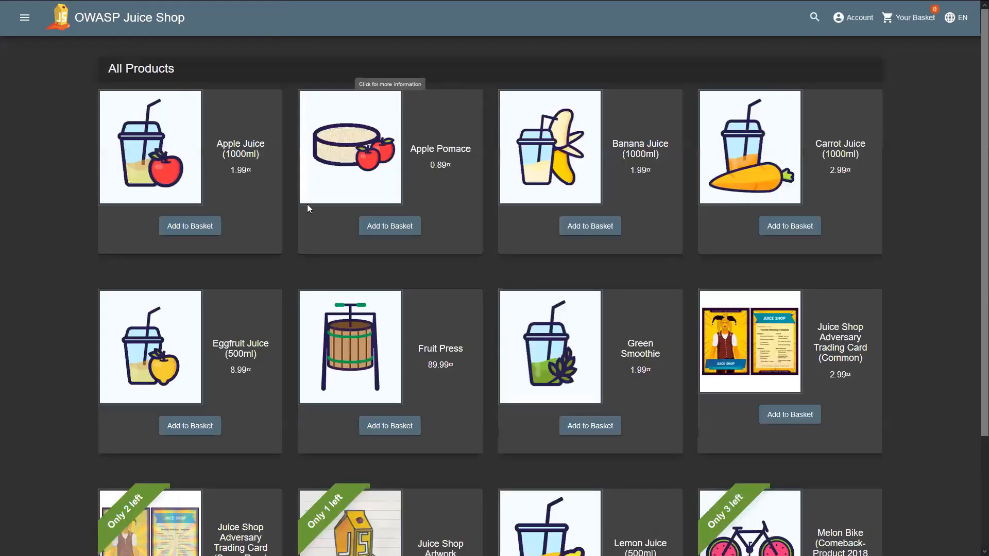
Go to Account > Privacy & Security > Request Data Export as odmin.
left_click(853, 17)
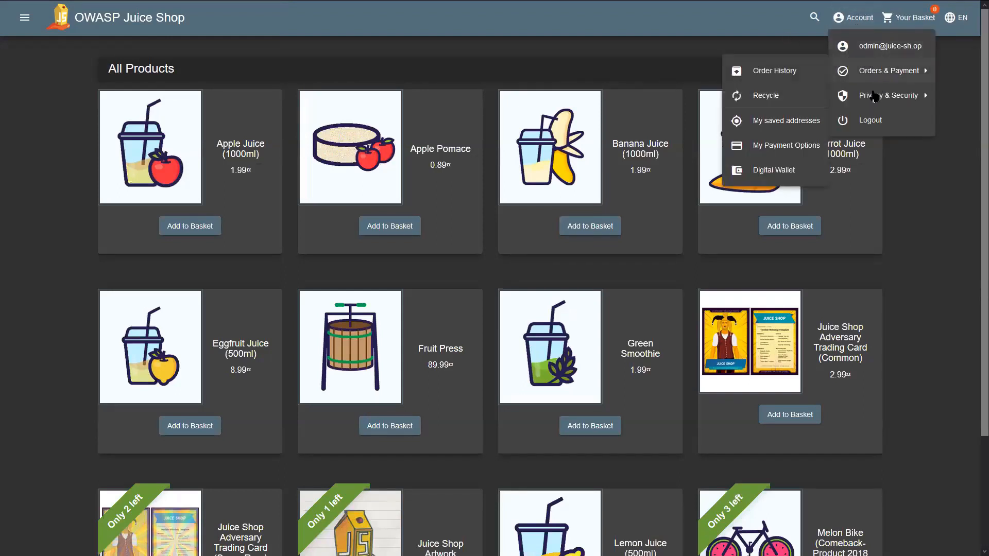
left_click(888, 96)
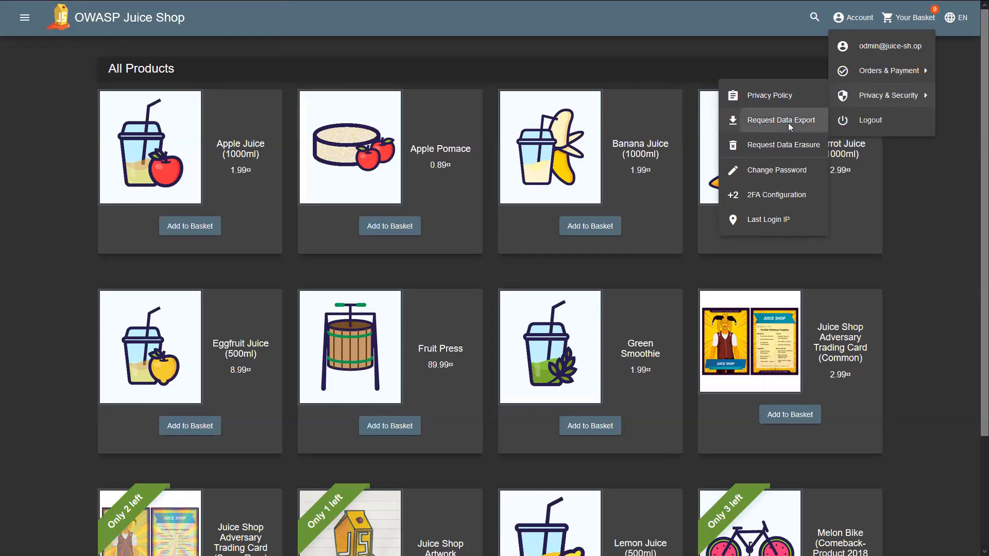
left_click(781, 119)
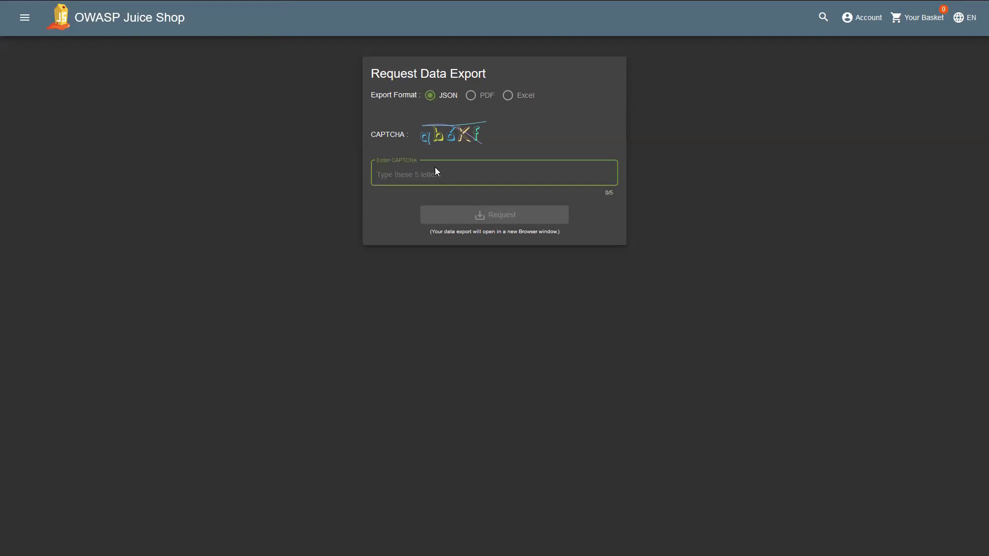
Fill in the CAPTCHA and request odmin's JSON data export.
type("qb6Kf")
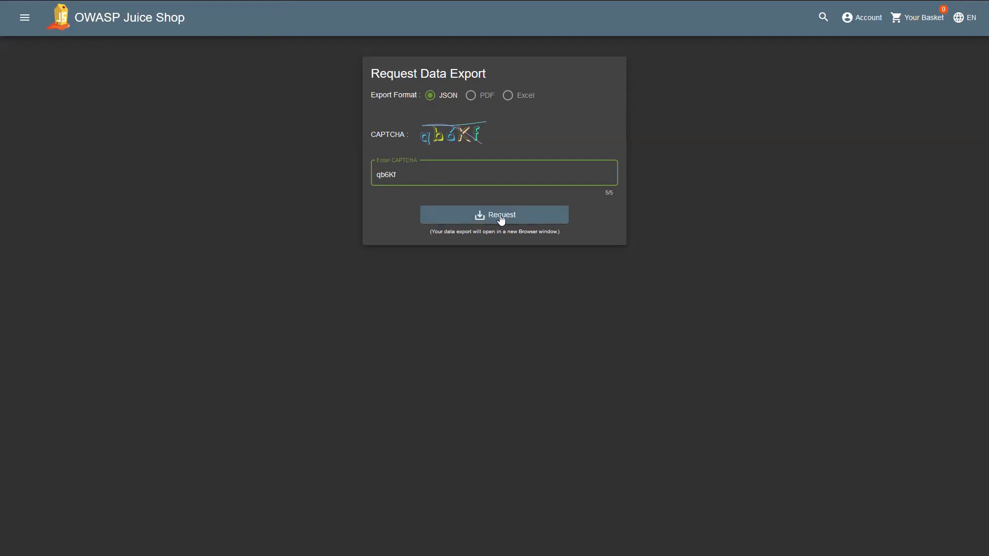
left_click(494, 215)
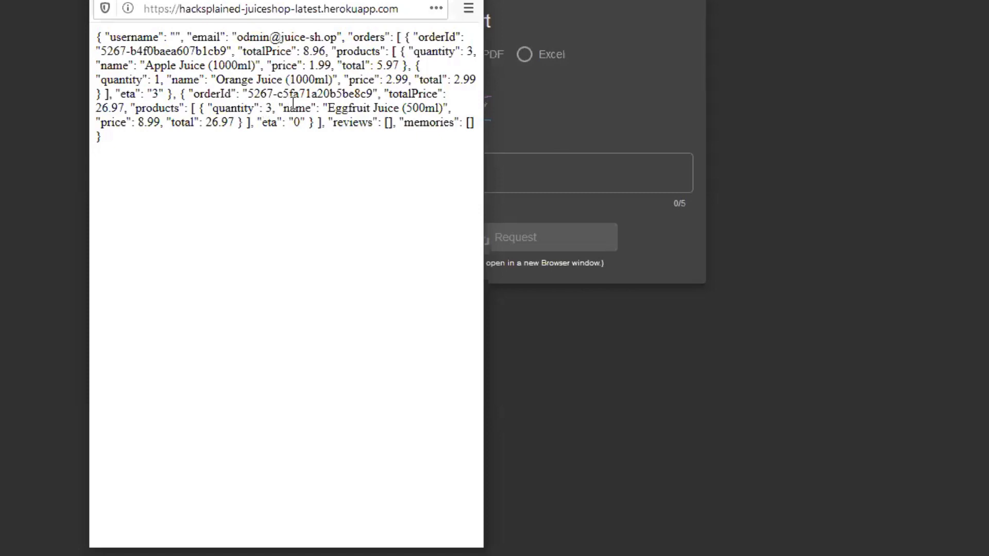
mouse_move(310, 109)
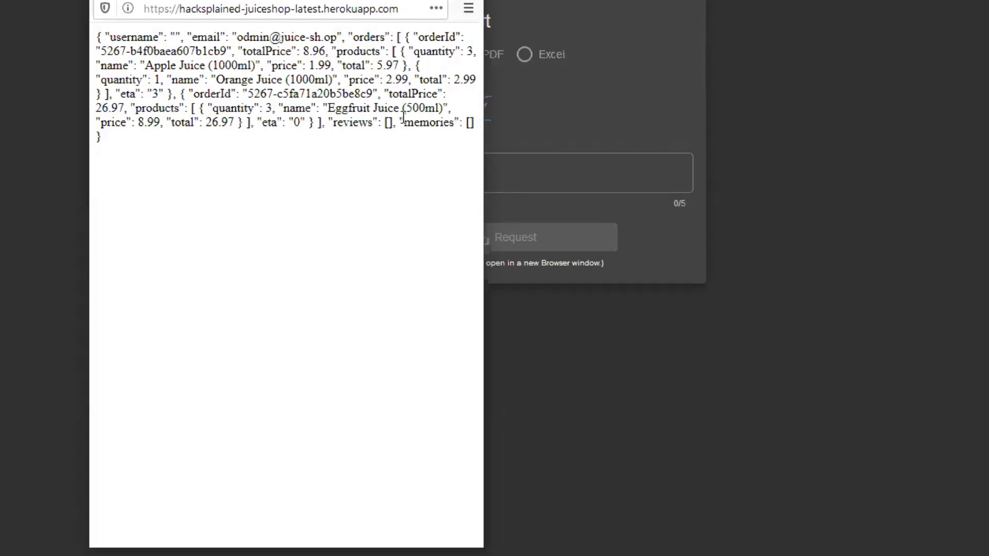
mouse_move(400, 121)
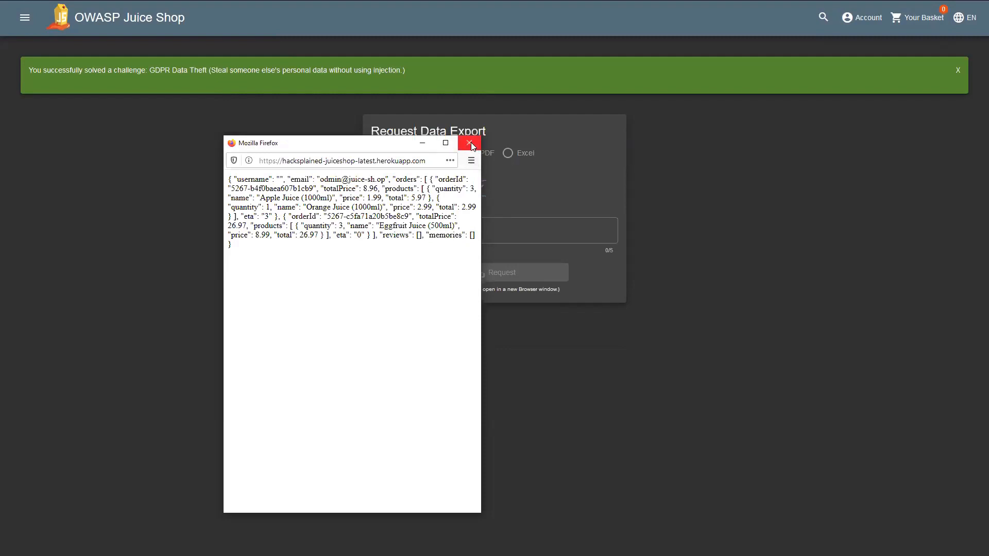
Close the export pop-up to reveal the GDPR Data Theft solved banner.
left_click(469, 144)
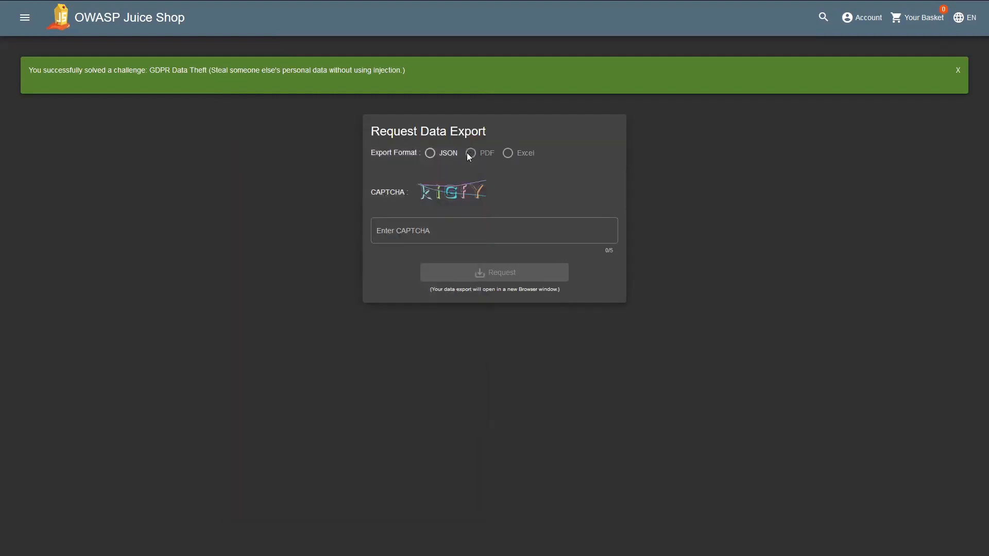
mouse_move(469, 161)
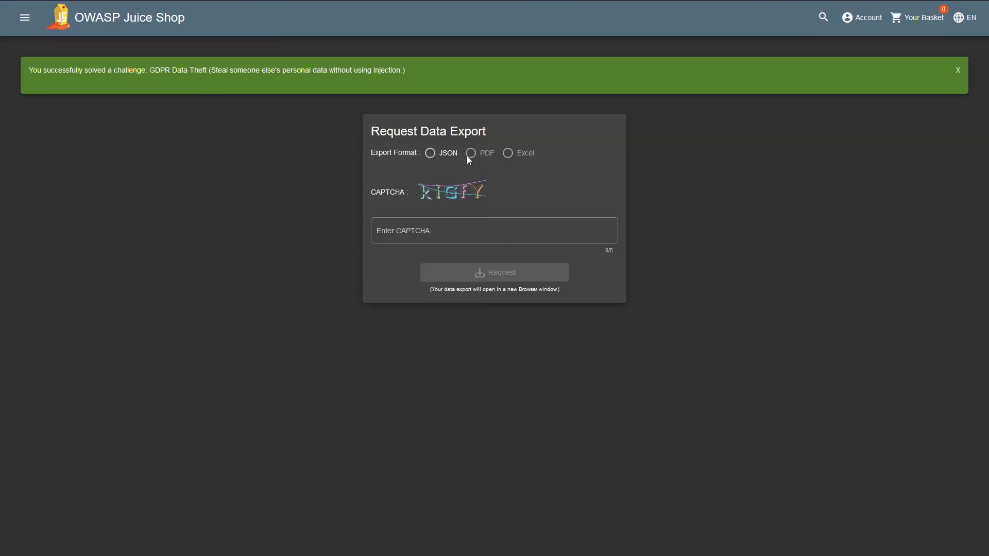